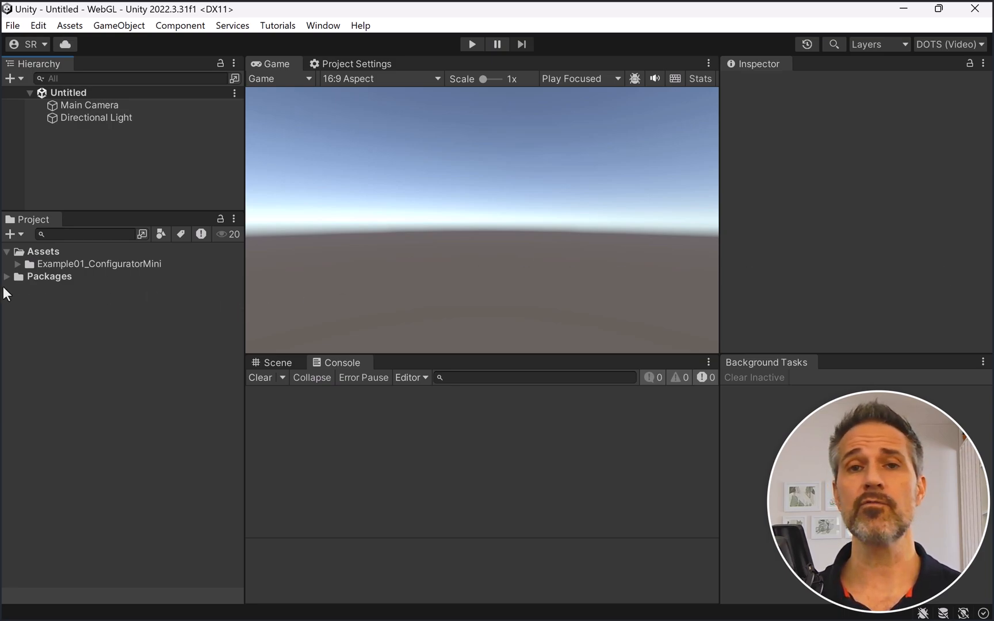
Step: Expand Example01_ConfiguratorMini's folders and turn off Enter Play Mode Options in Editor settings
left_click(17, 263)
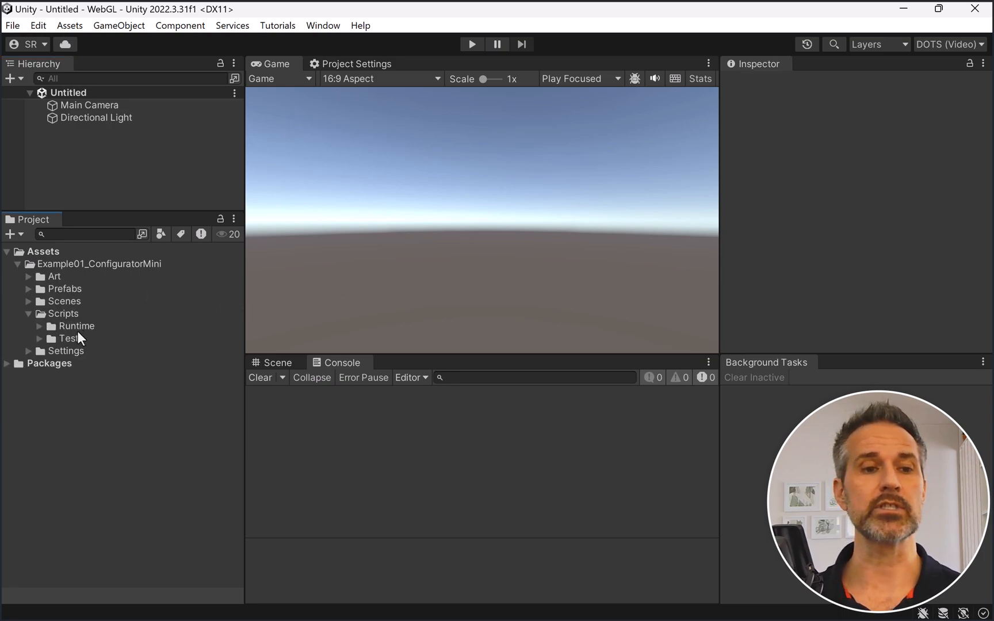
mouse_move(117, 489)
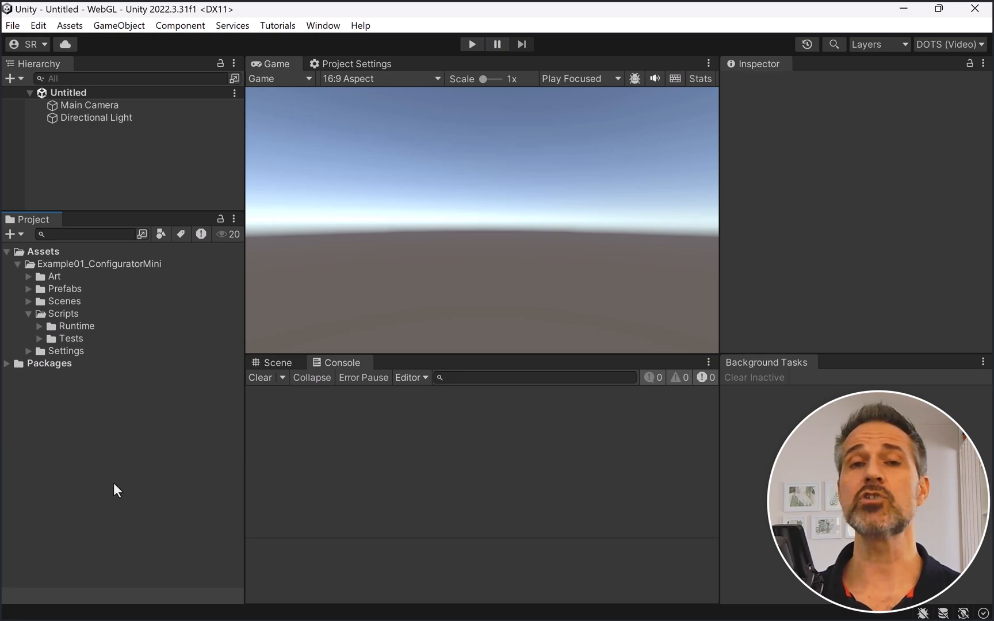
mouse_move(42, 335)
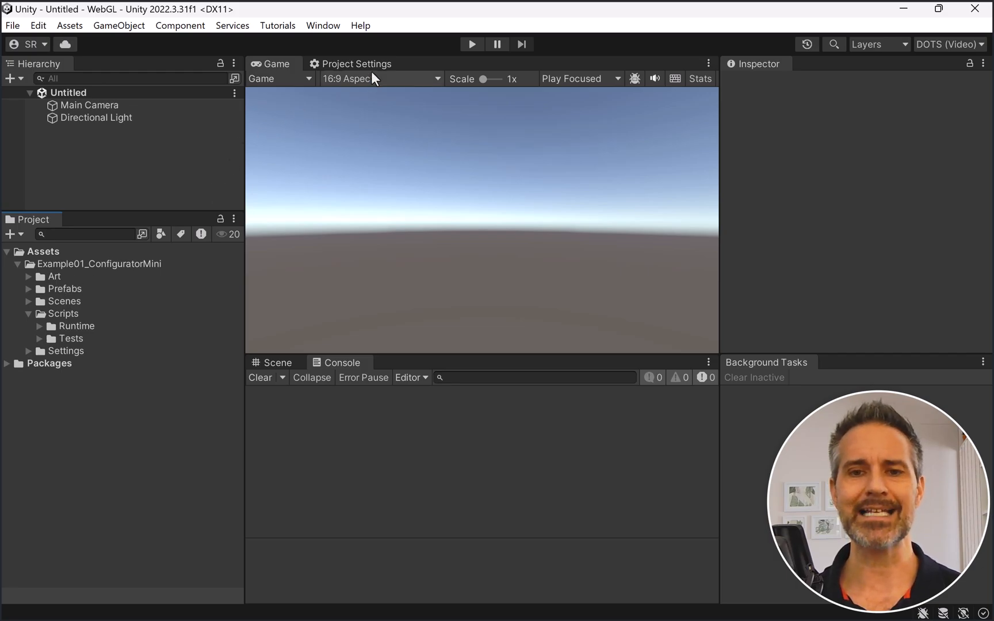
left_click(354, 63)
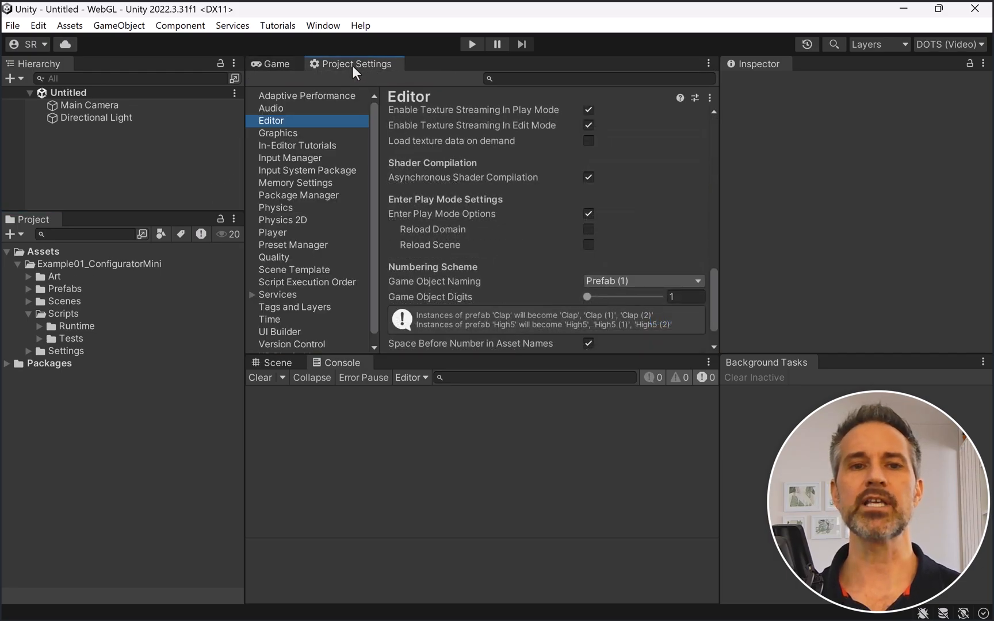
mouse_move(394, 71)
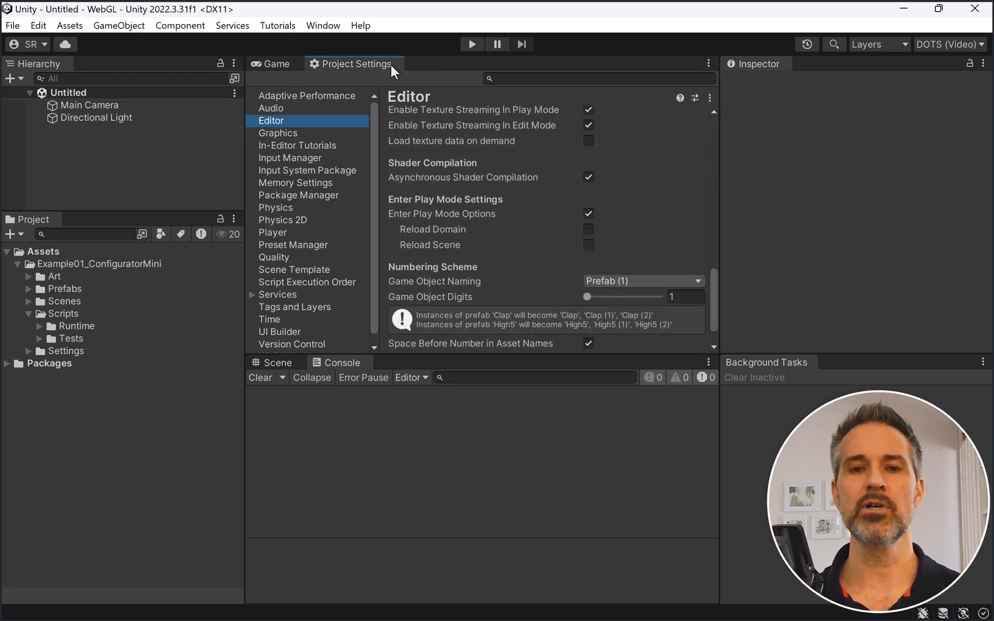
mouse_move(301, 130)
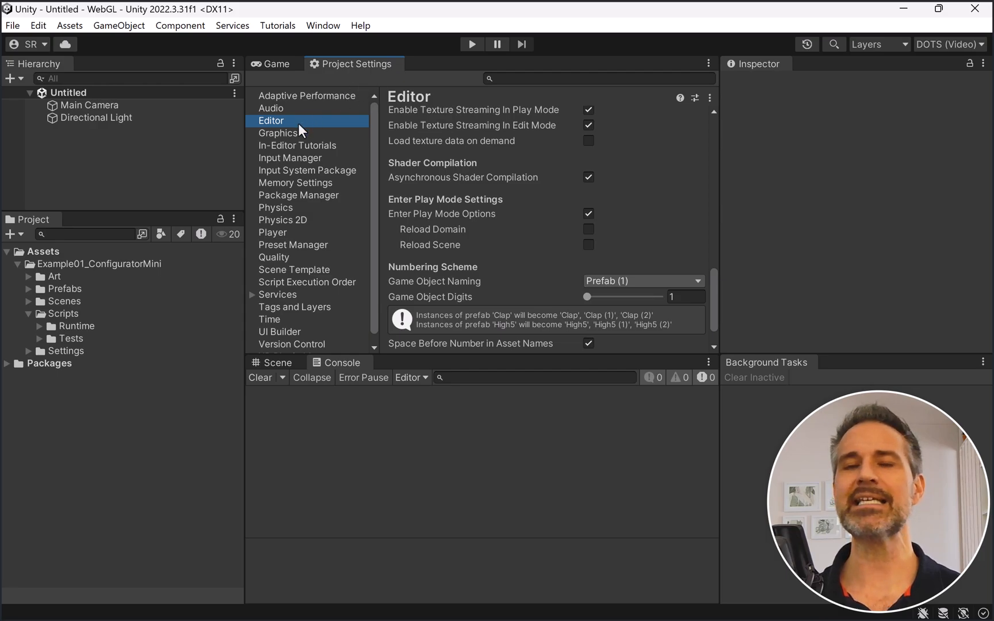
mouse_move(588, 216)
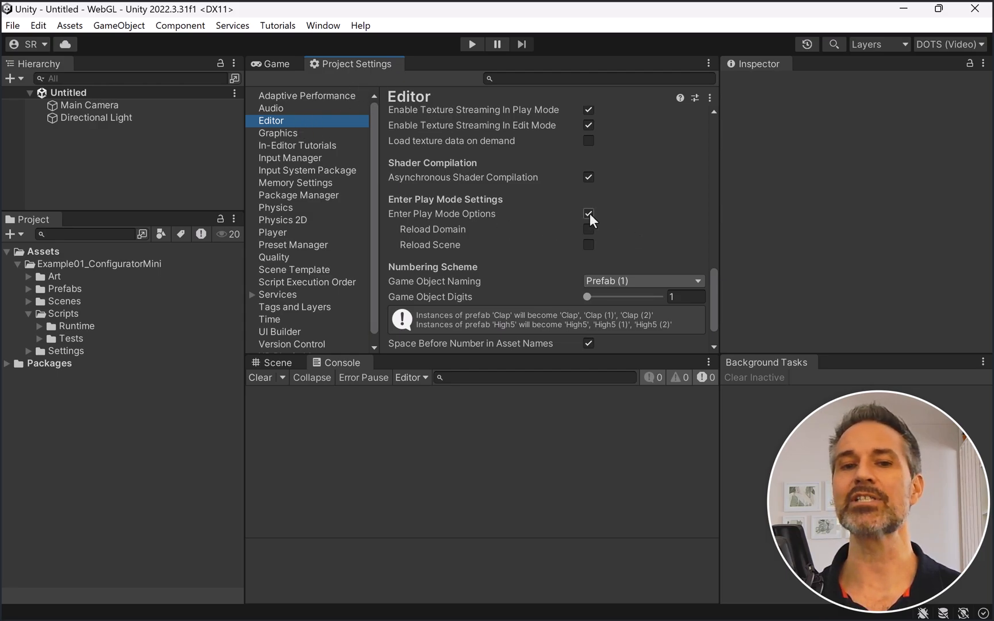
left_click(588, 213)
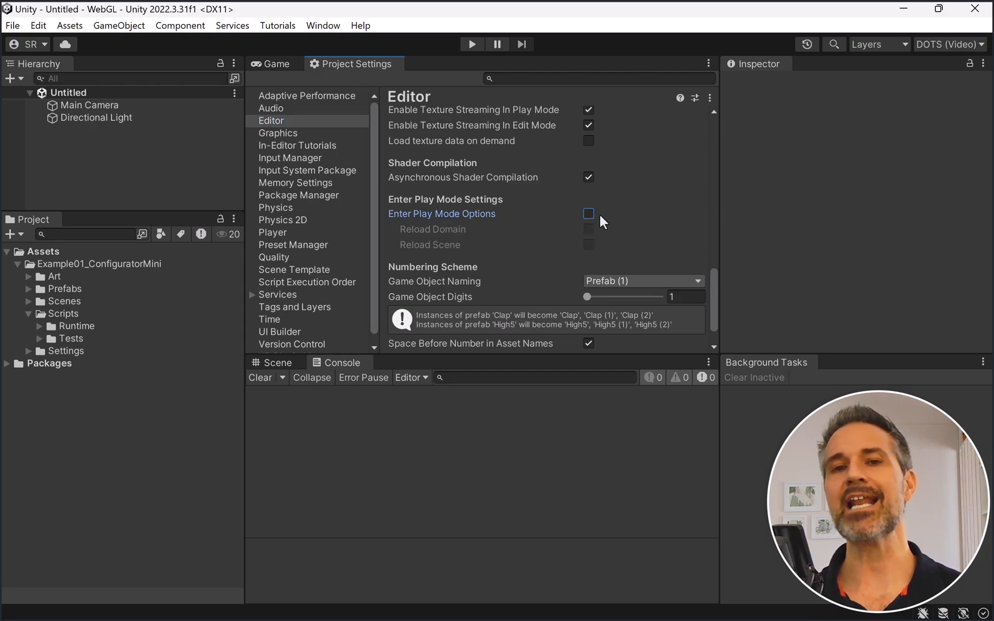
mouse_move(625, 222)
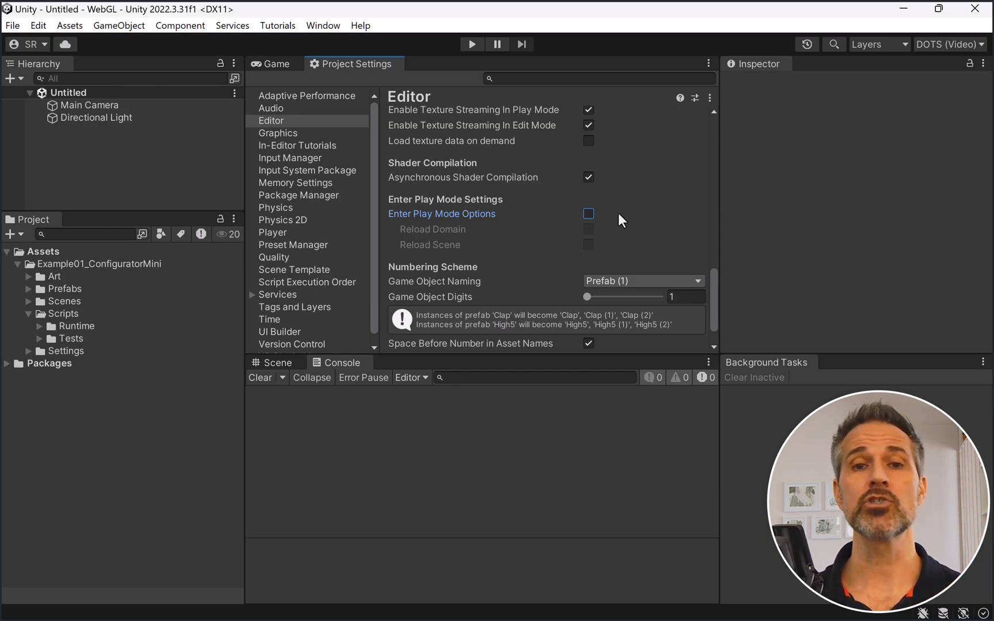
Step: Open Scene01_Menu in the Game view, then run it and stop it
left_click(273, 63)
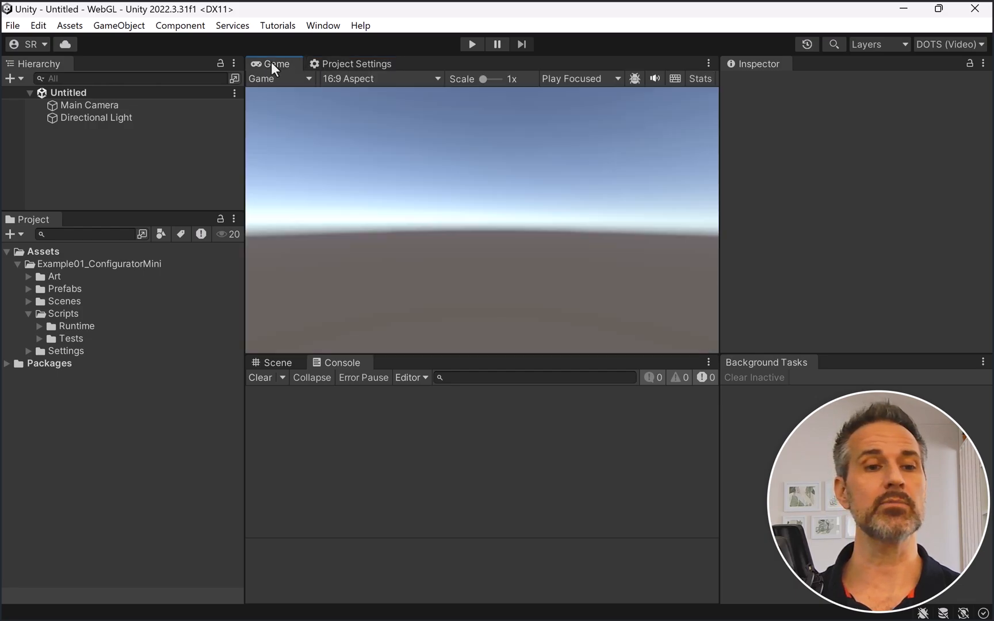
mouse_move(28, 314)
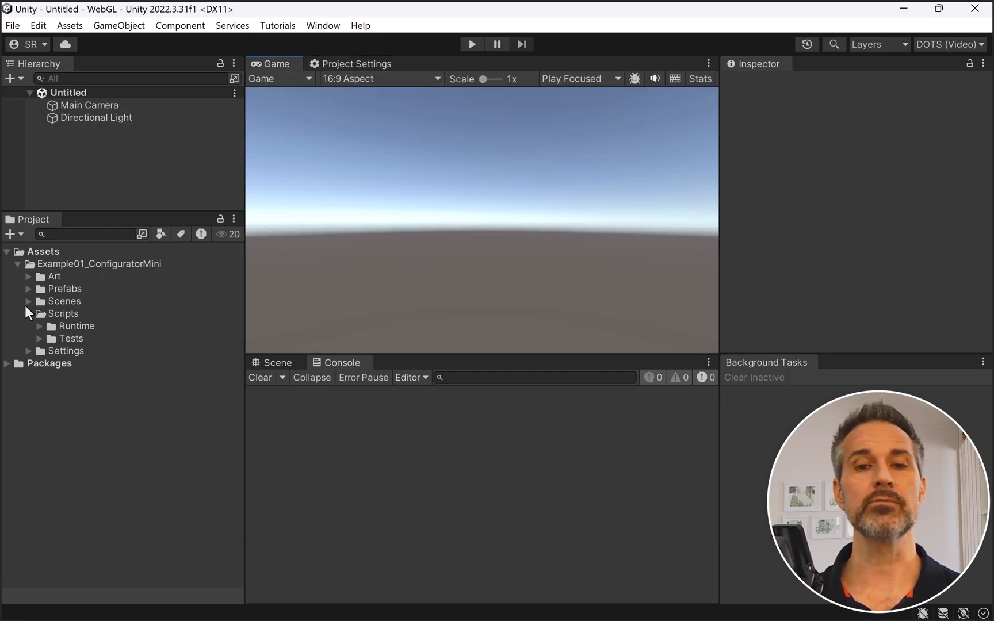
double_click(91, 325)
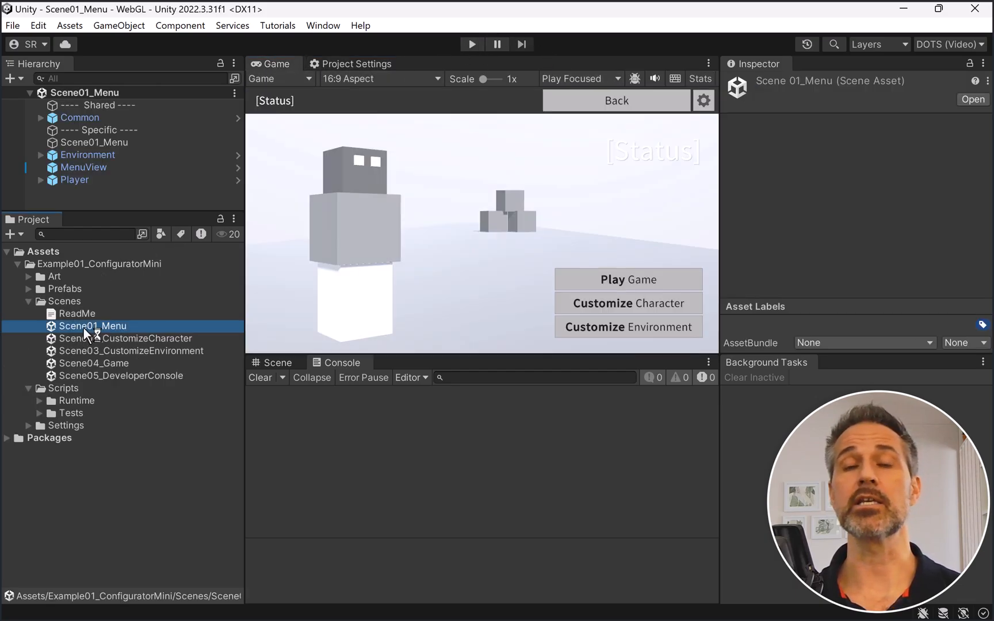
mouse_move(471, 44)
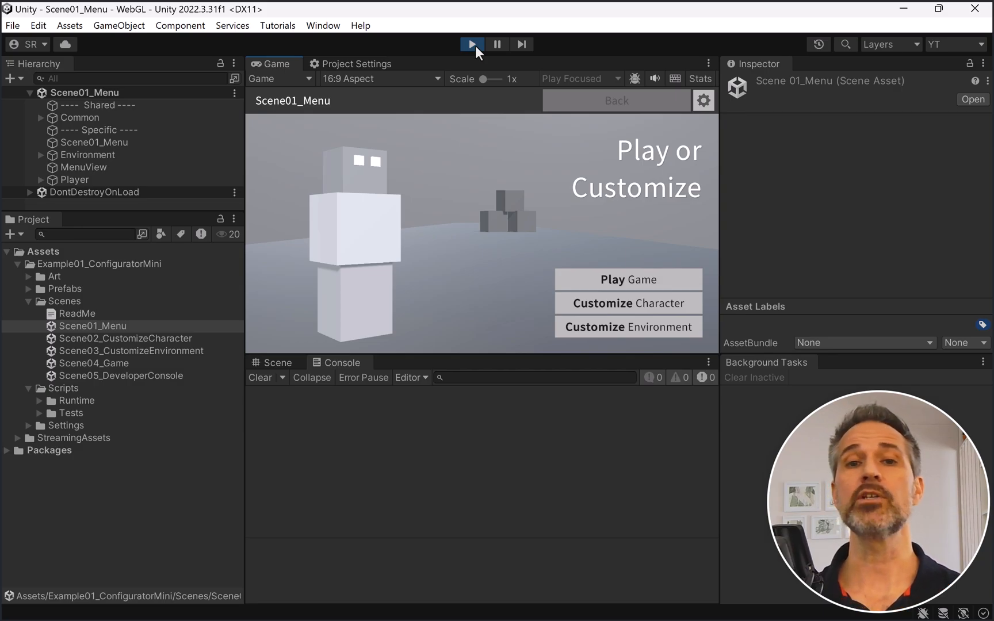
left_click(471, 44)
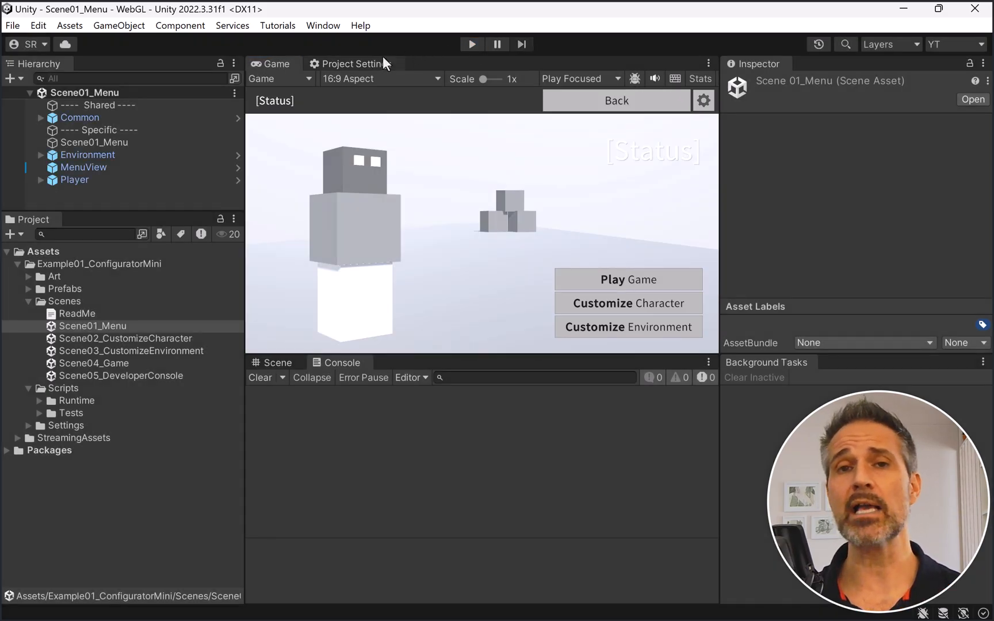
mouse_move(471, 44)
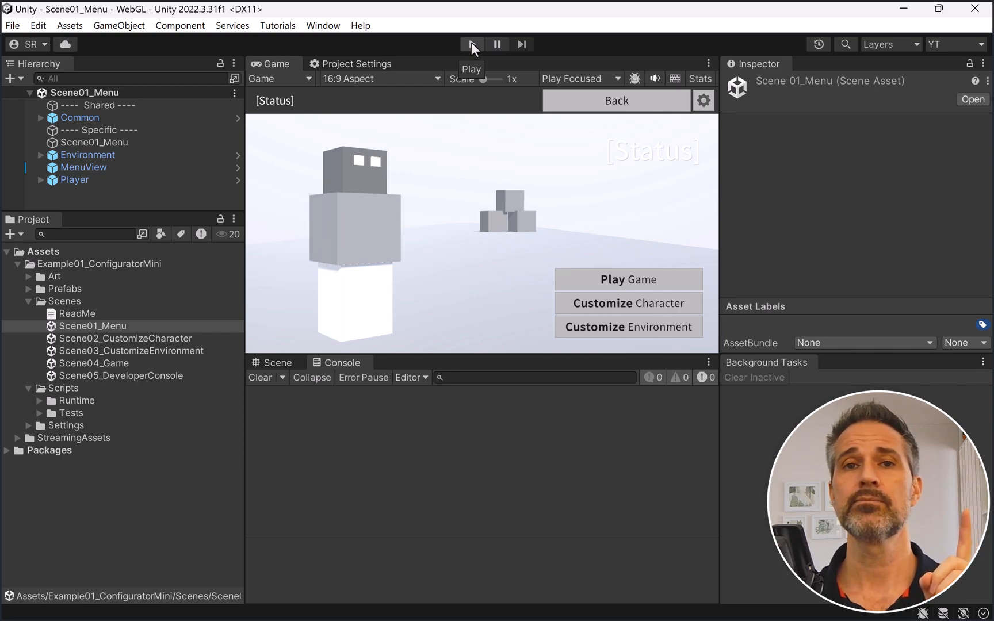
left_click(472, 44)
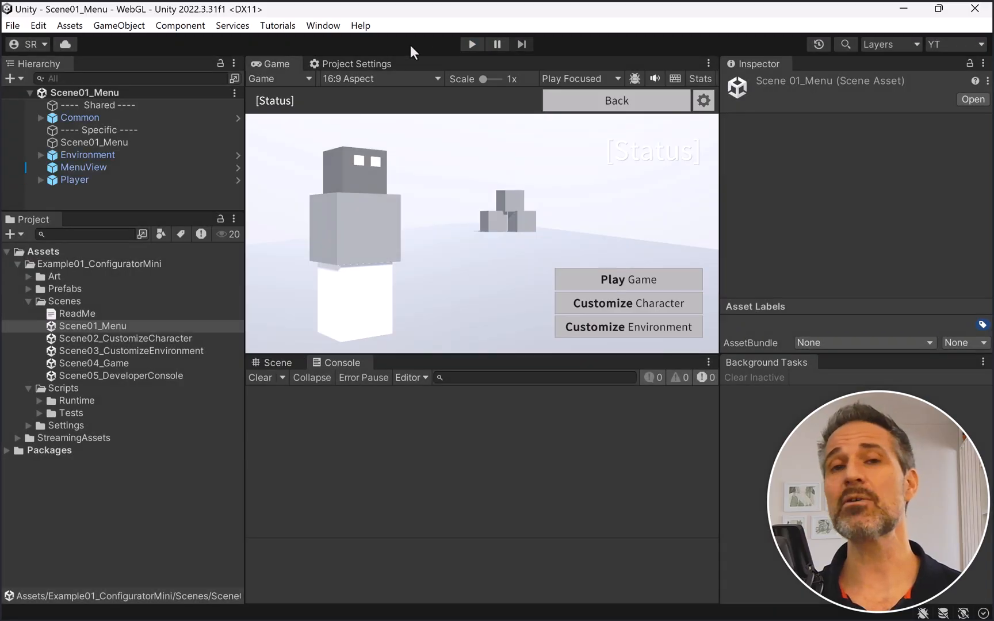
Step: Re-enable Enter Play Mode Options and run Scene01_Menu again
left_click(355, 64)
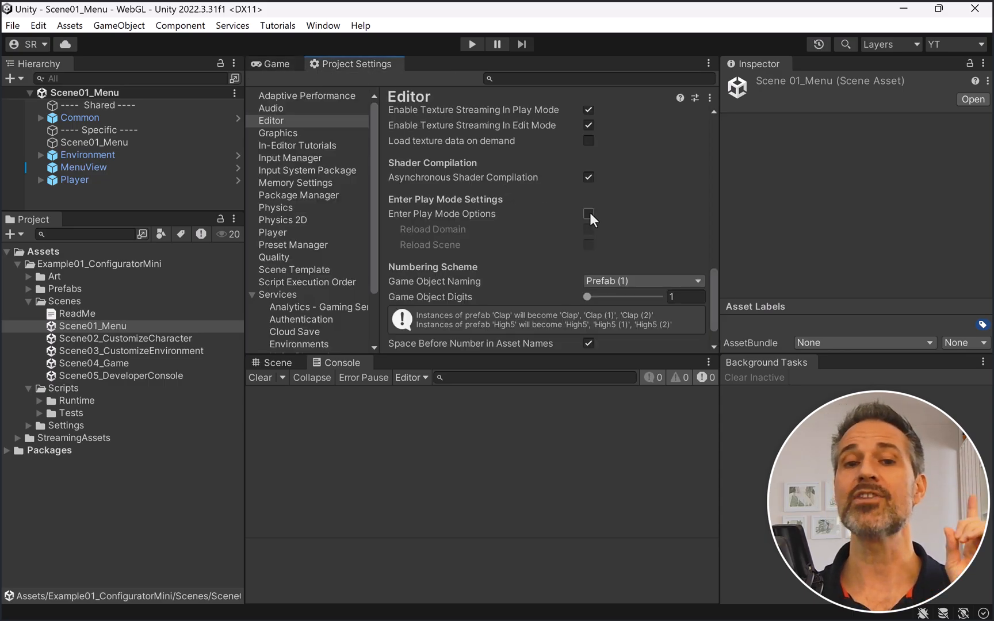
left_click(588, 214)
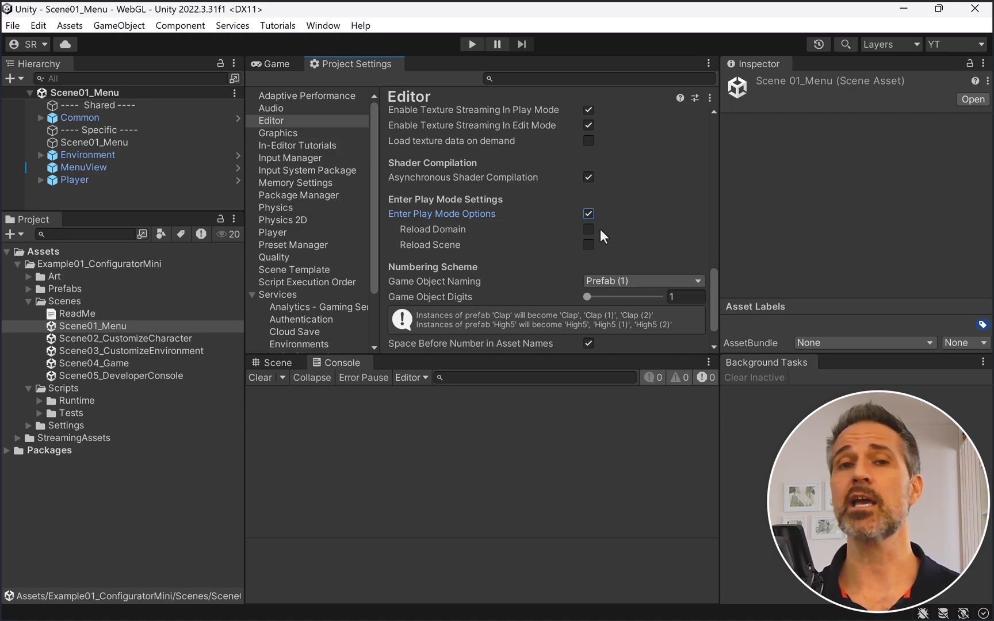
left_click(470, 44)
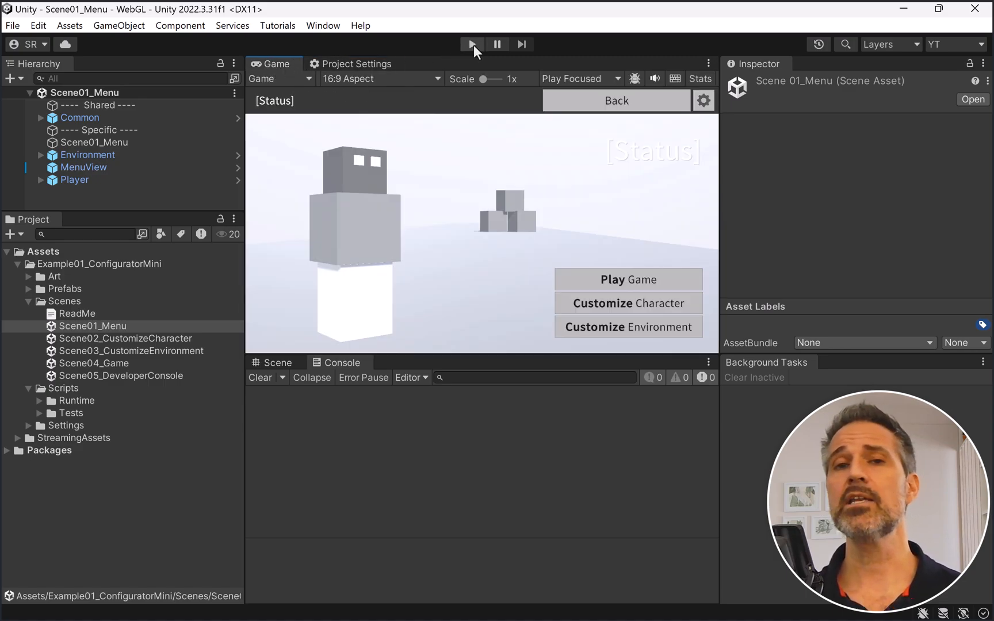
left_click(471, 44)
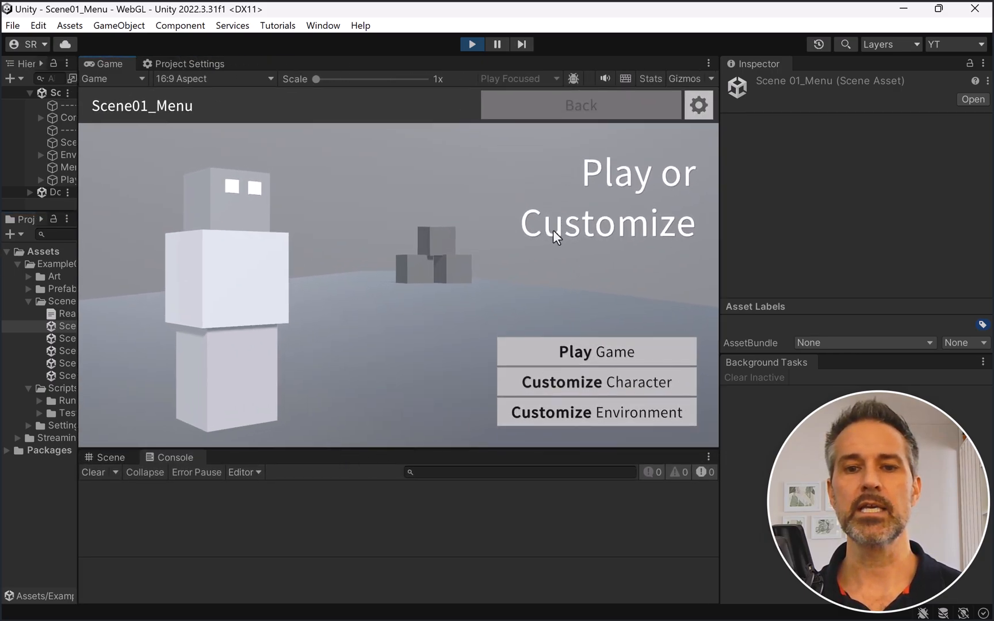
mouse_move(646, 230)
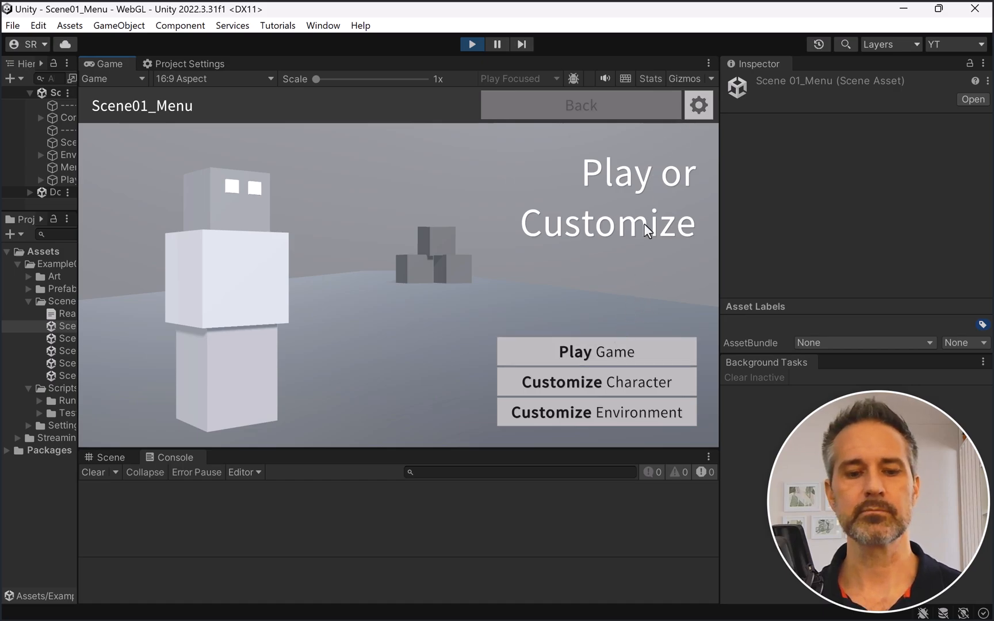
Step: Start the game from the menu, walk the character left, then return to the menu
left_click(574, 352)
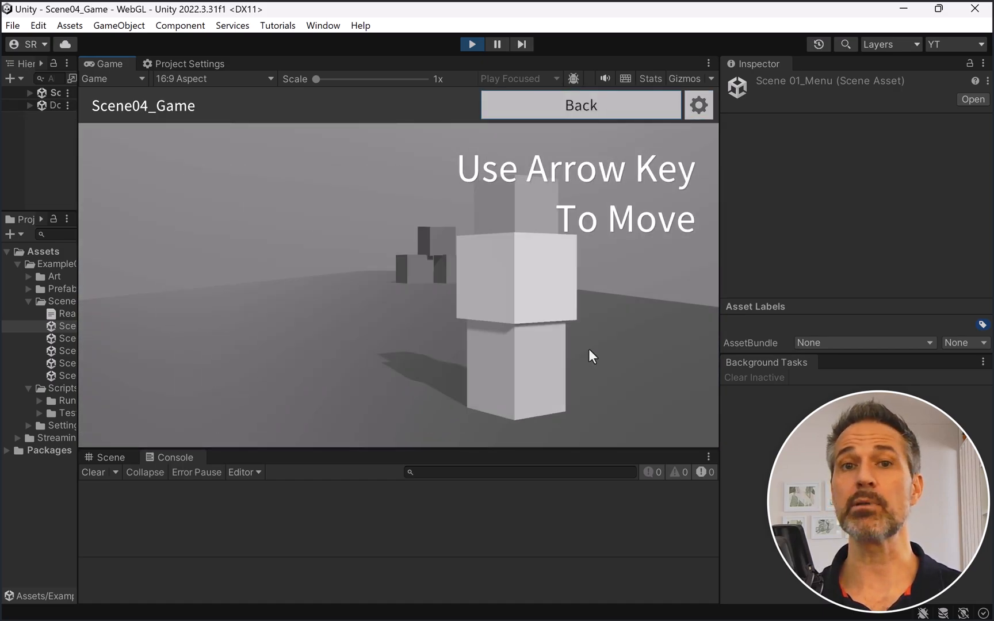
key("Left")
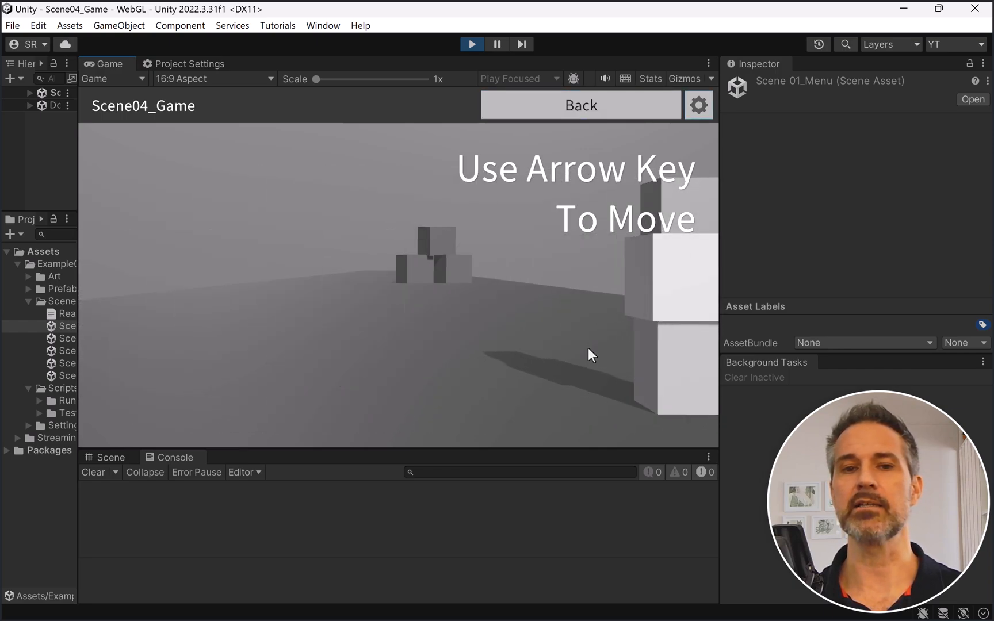
key("Left")
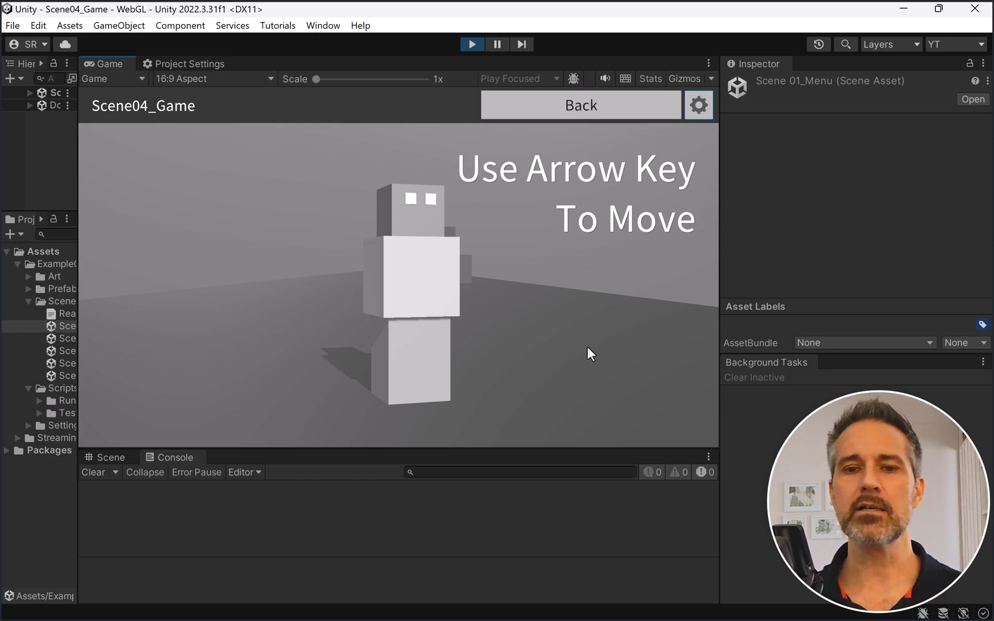
left_click(579, 104)
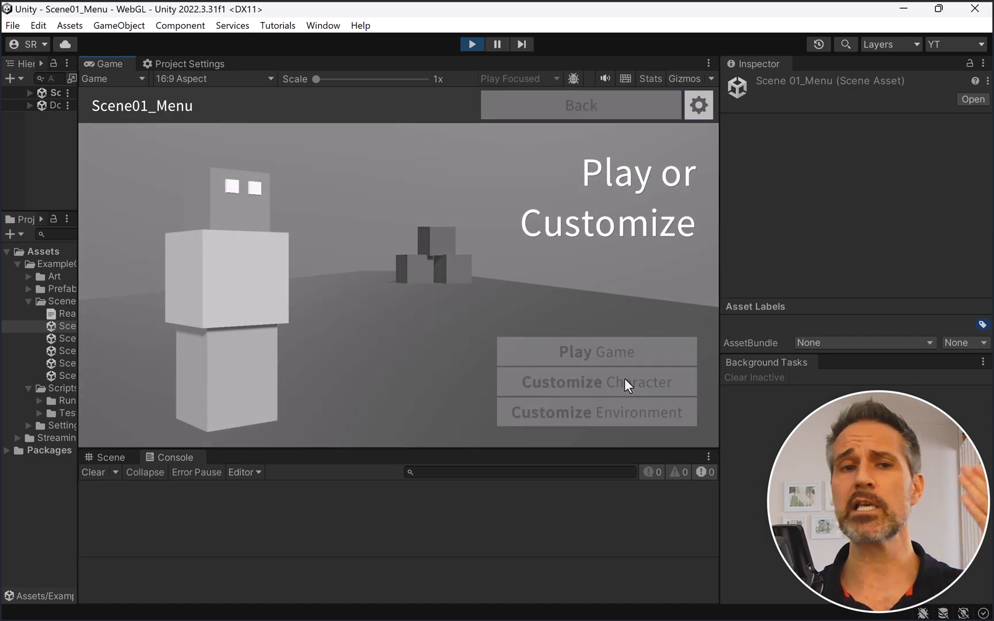
Step: Randomize the character's colours three times in Customize Character, then go back to the menu
left_click(596, 381)
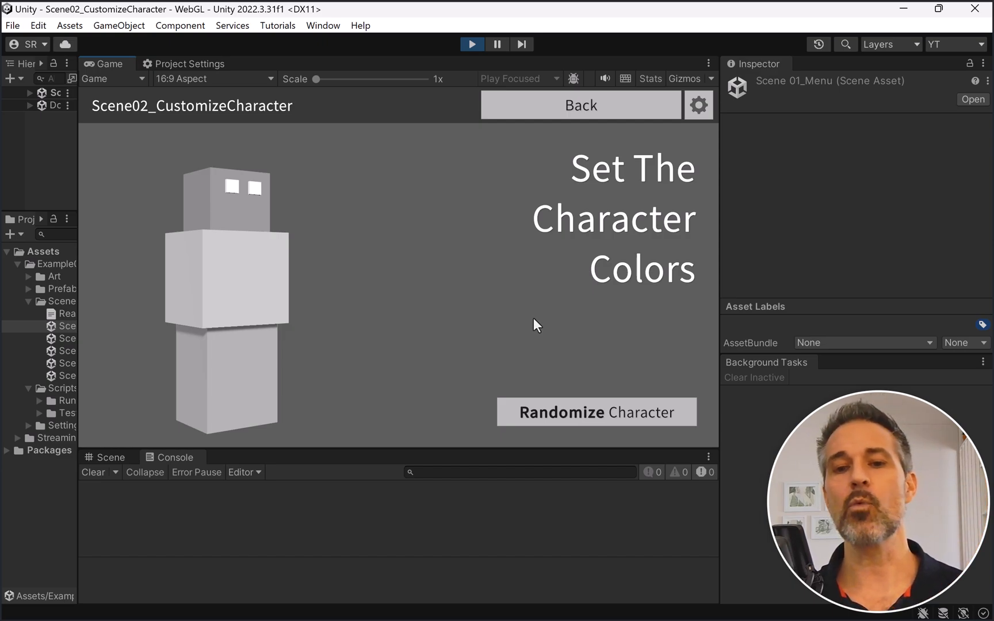
mouse_move(644, 379)
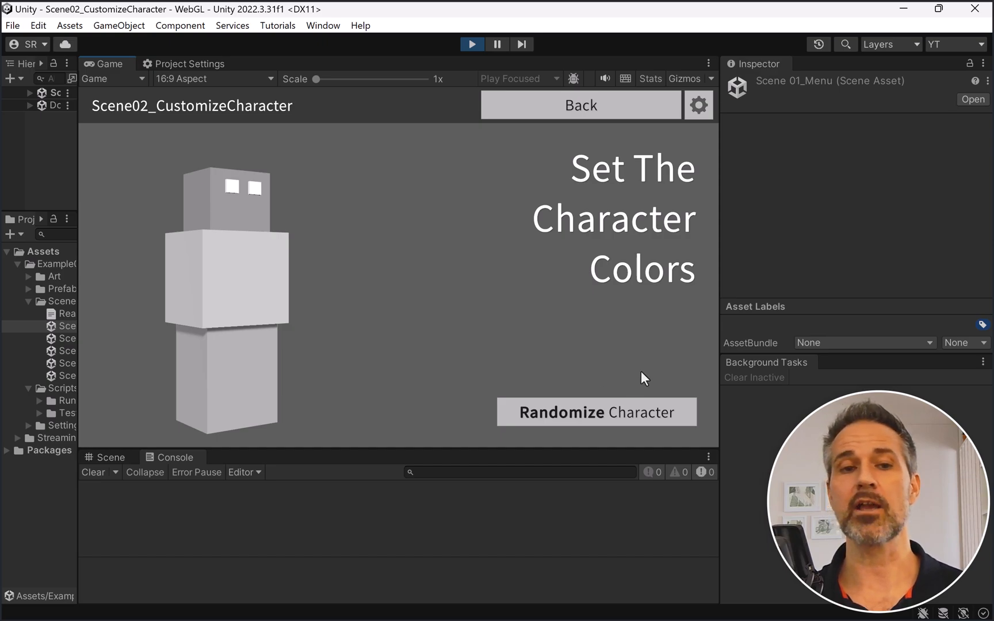
mouse_move(636, 421)
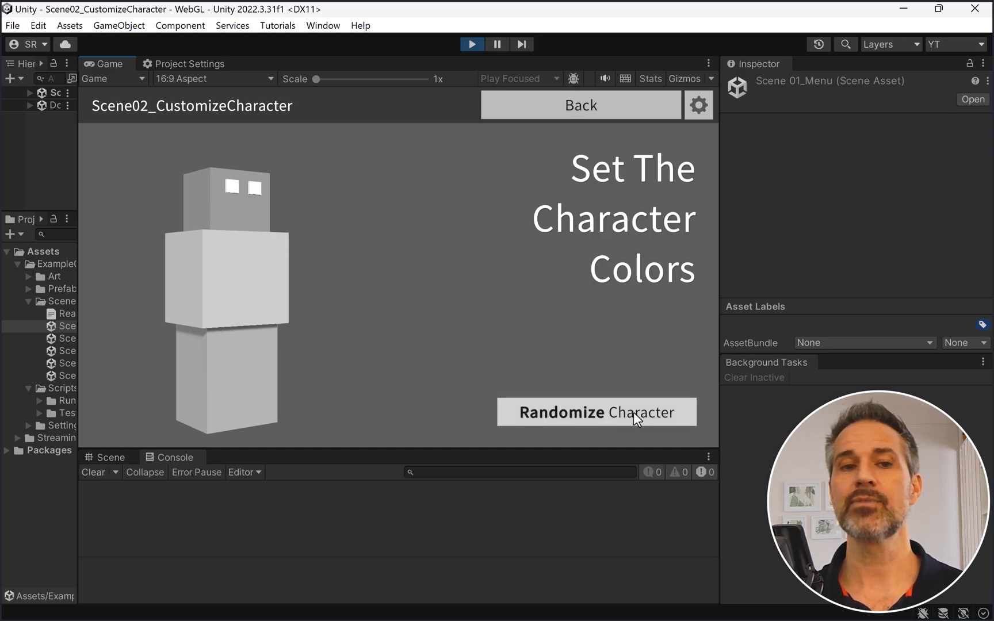
left_click(596, 412)
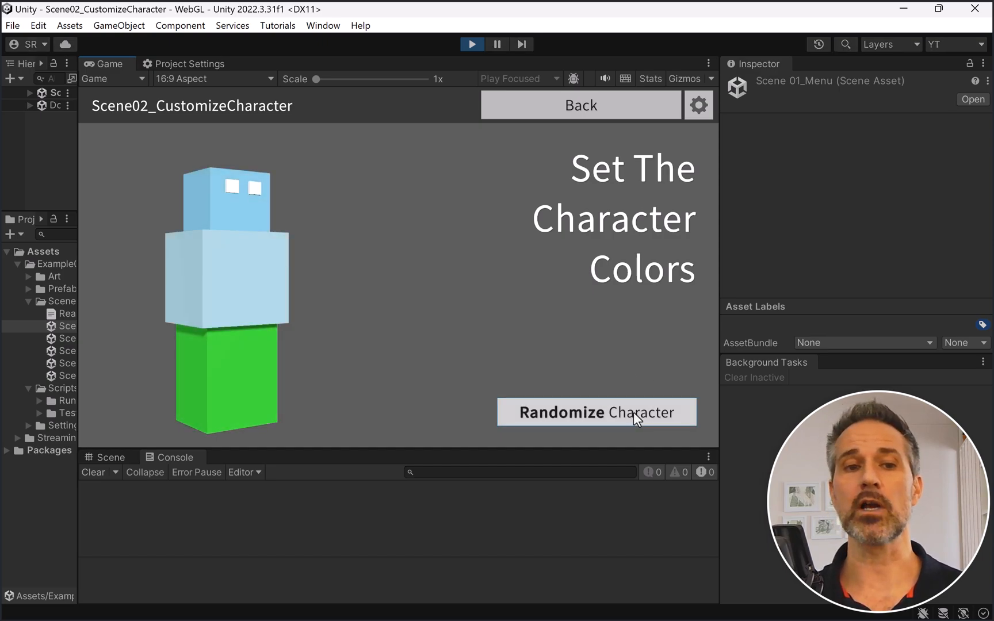
left_click(595, 412)
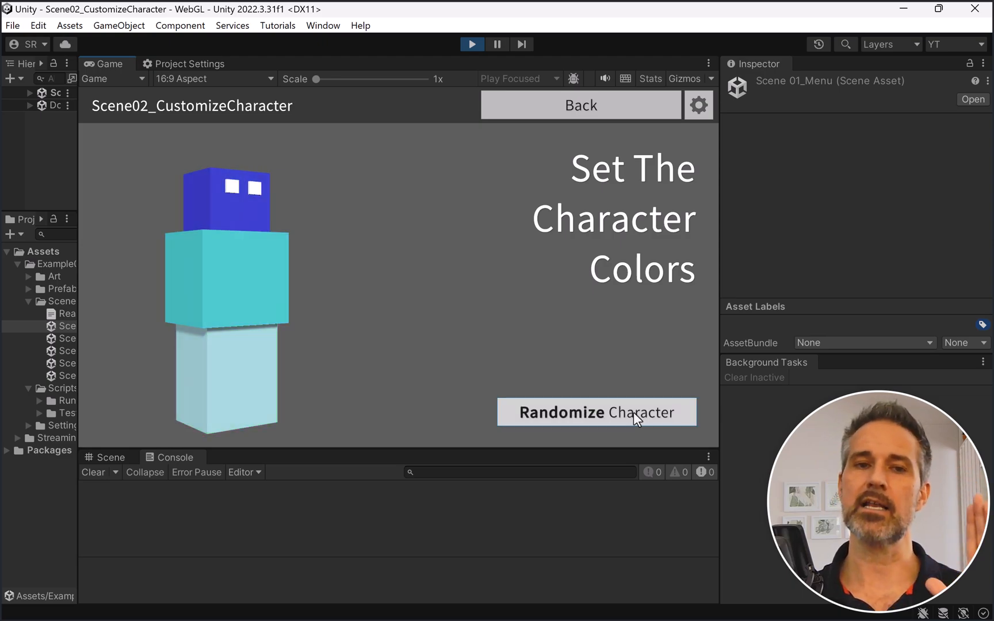
left_click(595, 412)
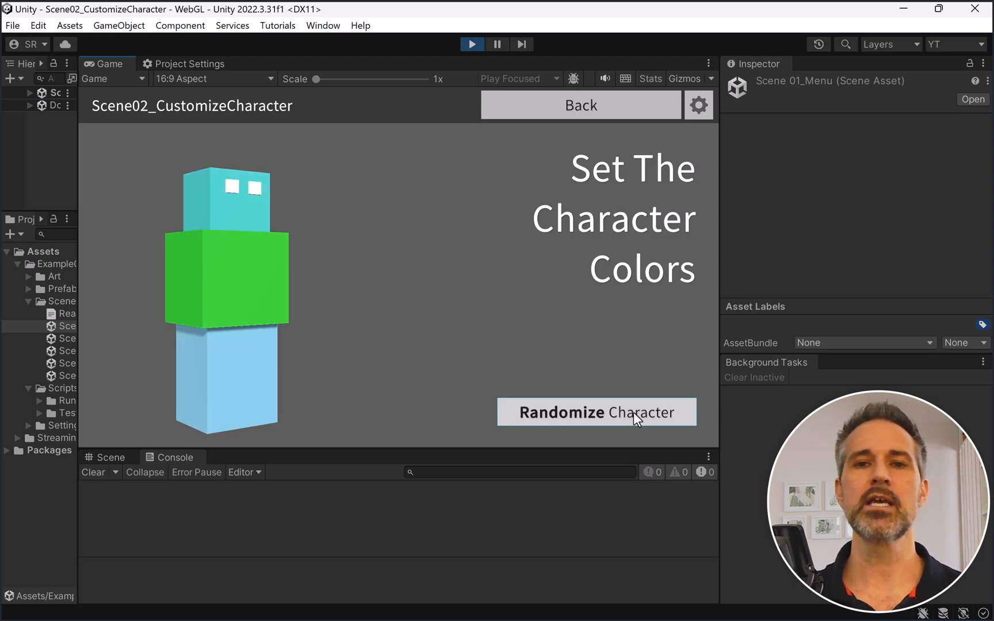
mouse_move(610, 285)
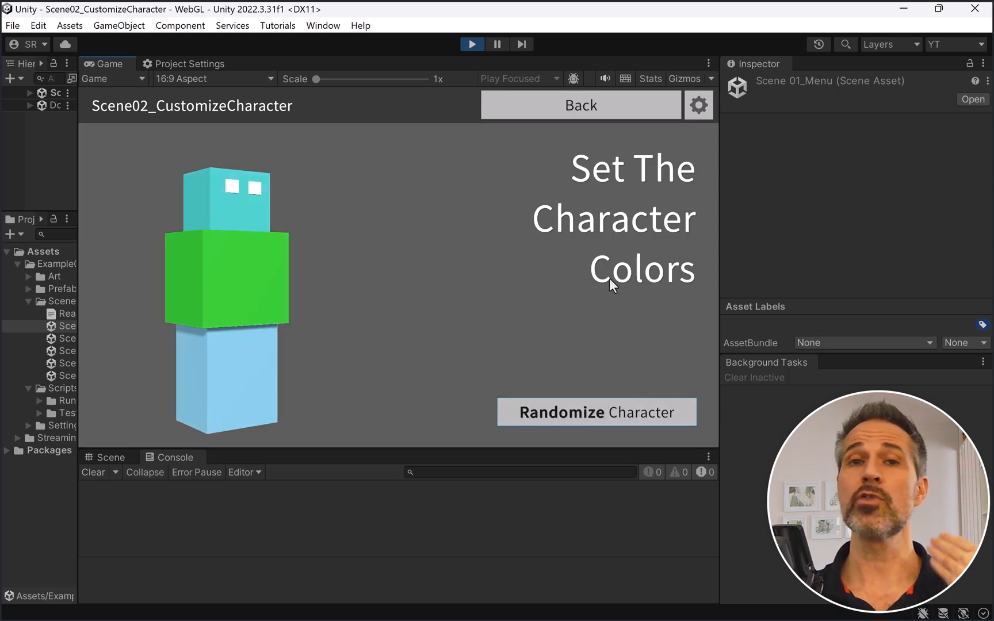
left_click(579, 105)
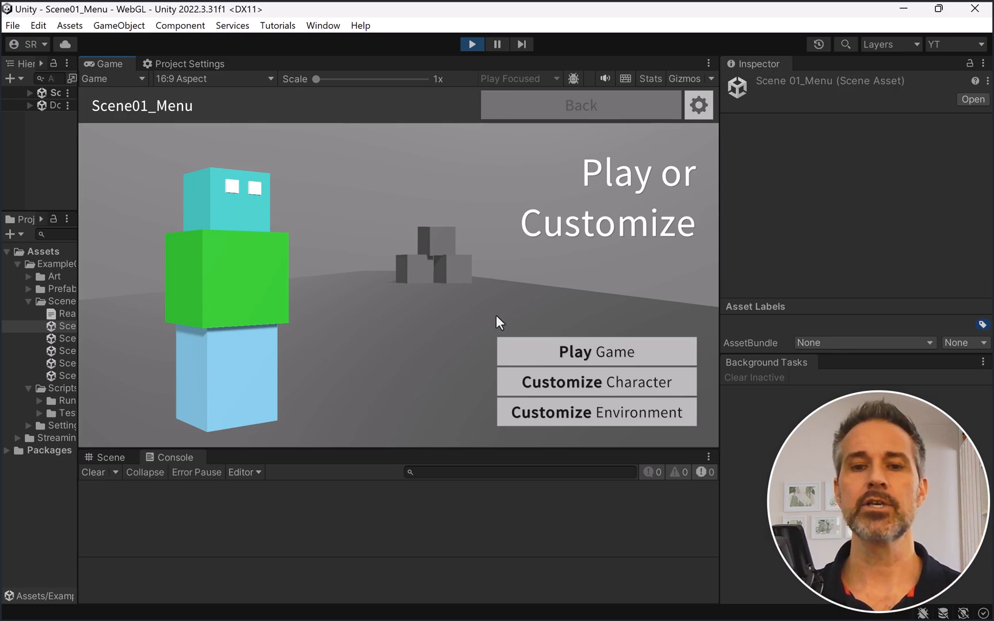
mouse_move(647, 422)
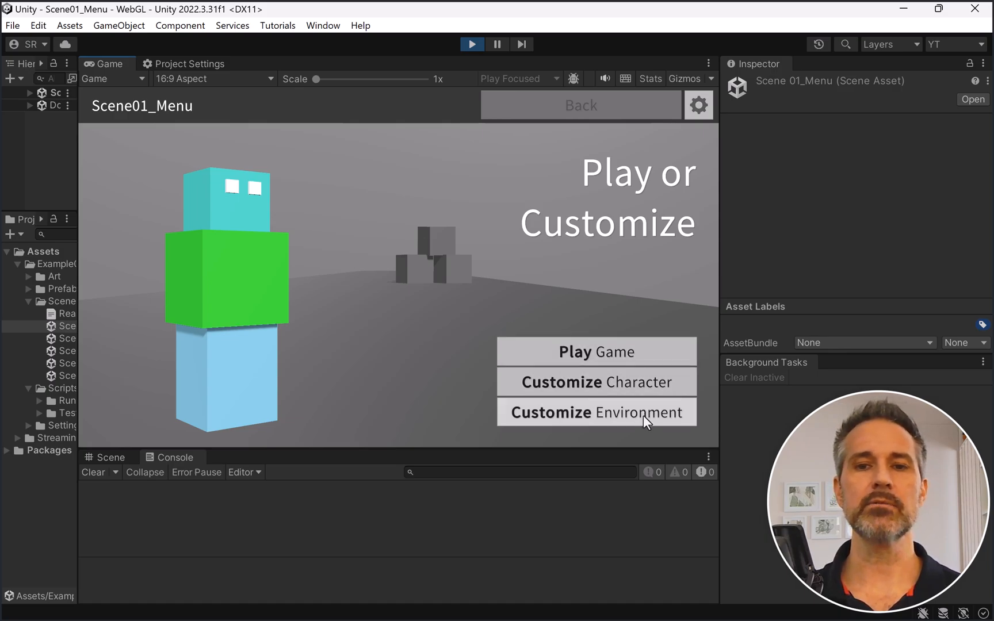
Step: Randomize the environment colours repeatedly in Customize Environment, then go back
left_click(596, 412)
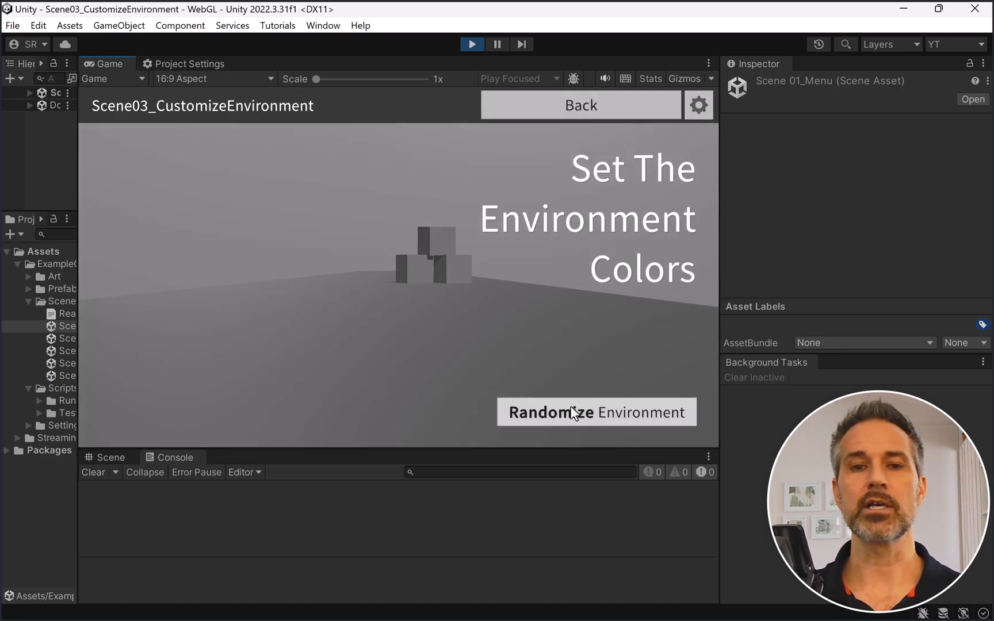
left_click(596, 412)
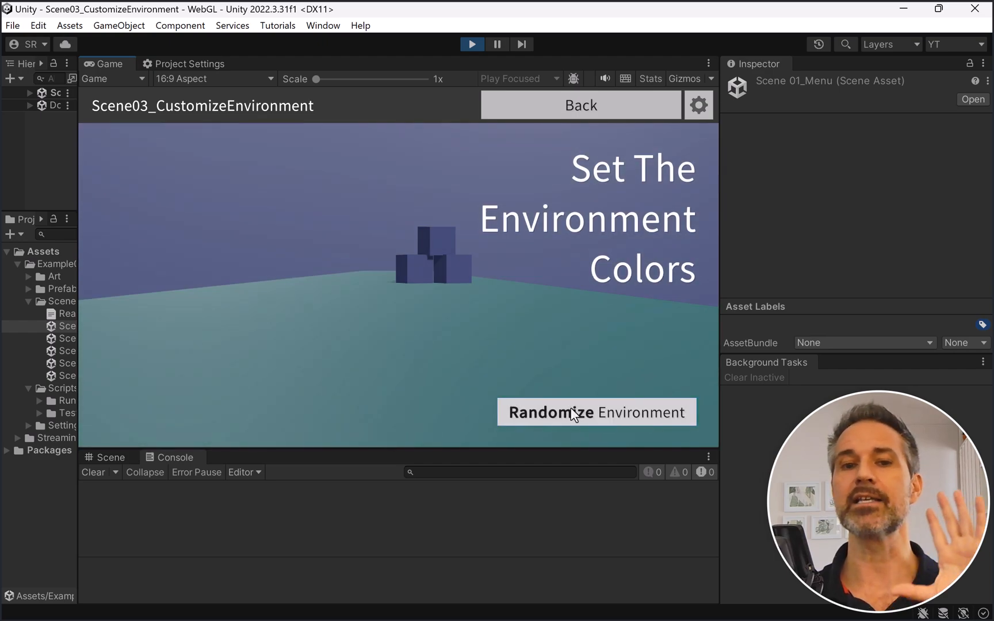
left_click(596, 411)
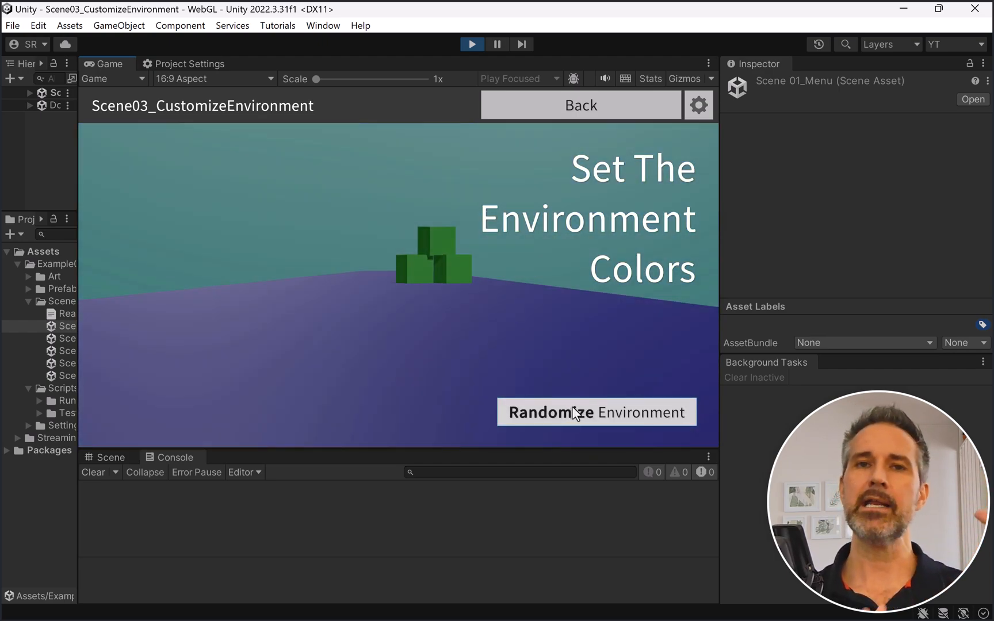
left_click(579, 105)
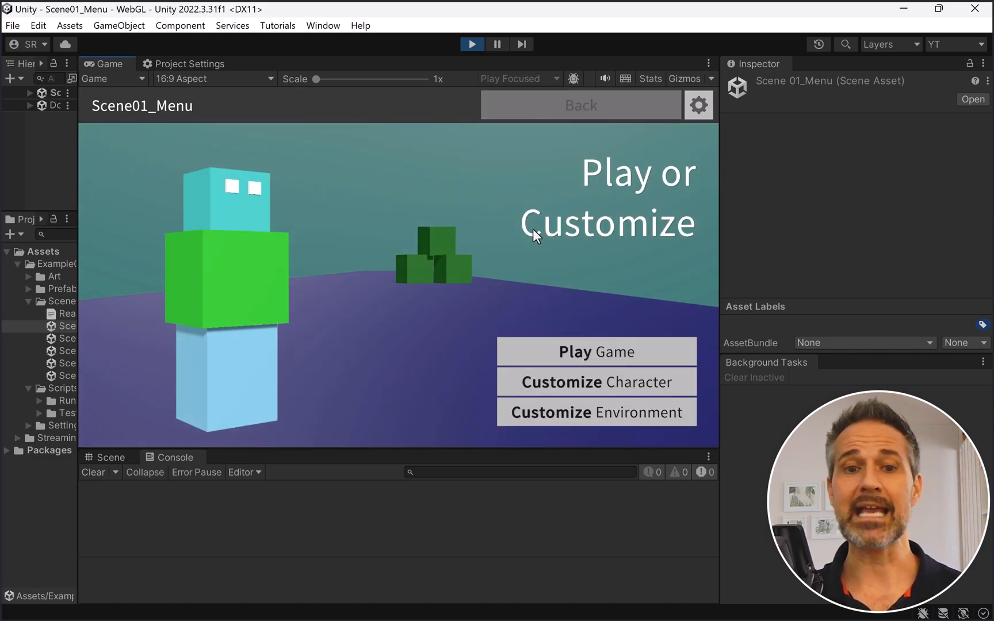
mouse_move(580, 355)
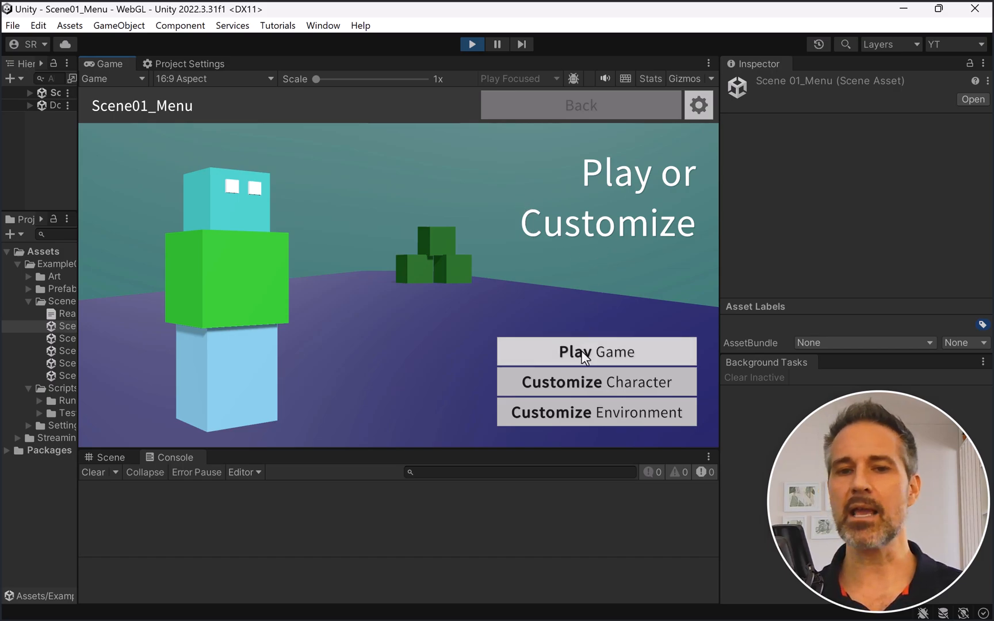
Step: Start Scene04_Game from the menu and walk the character left
left_click(595, 352)
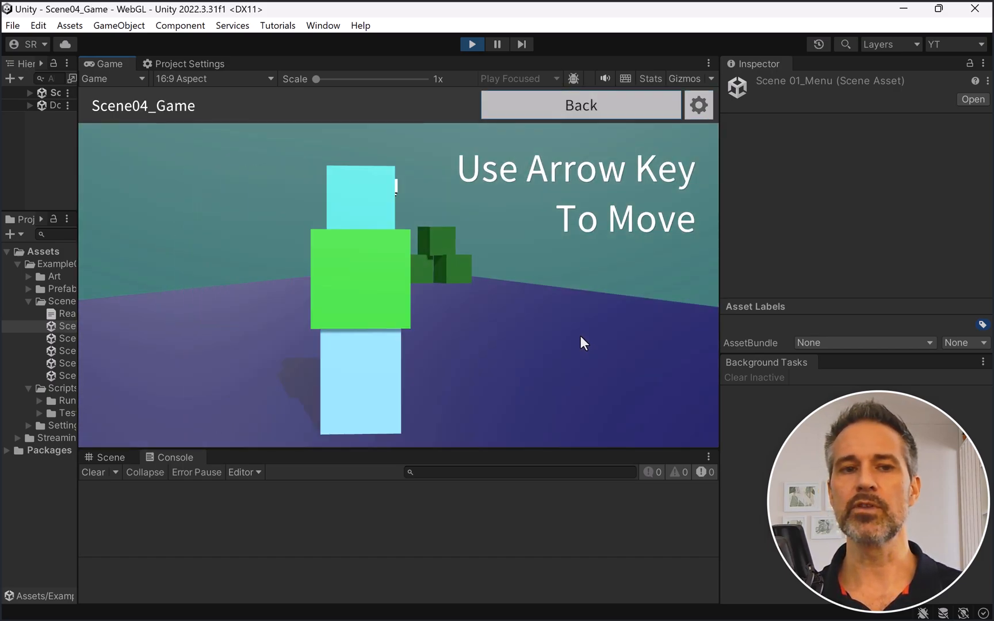
key("Left")
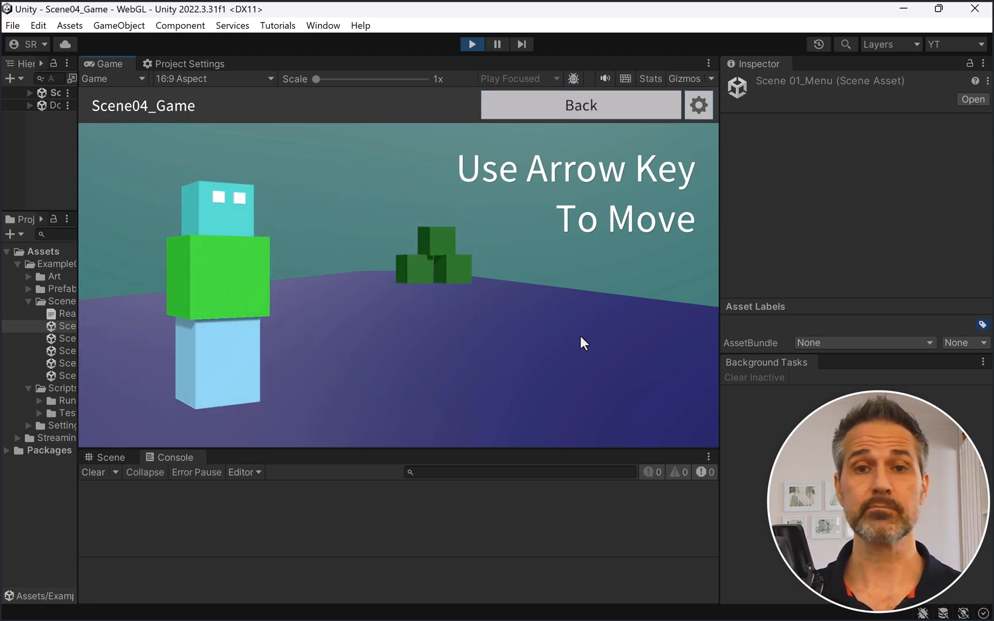
mouse_move(507, 98)
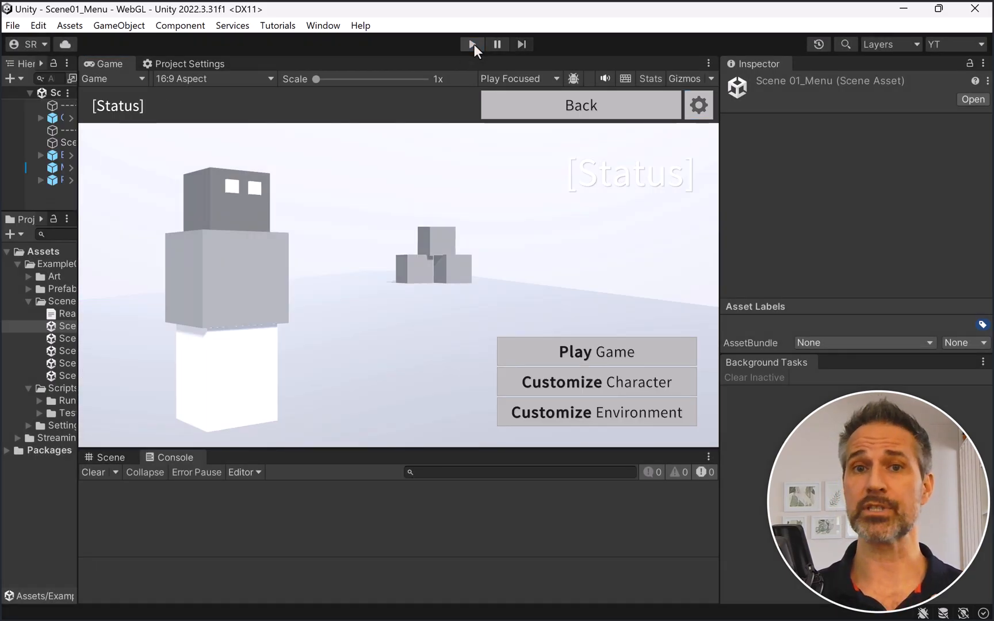
Step: Re-enter Play Mode to confirm the character and environment colours persisted
left_click(471, 43)
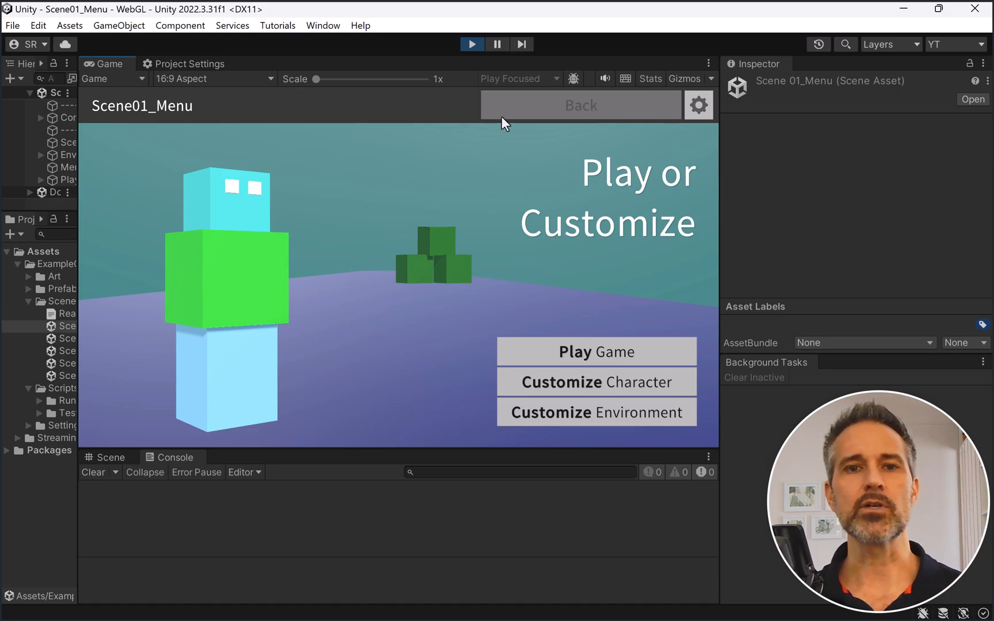
mouse_move(472, 44)
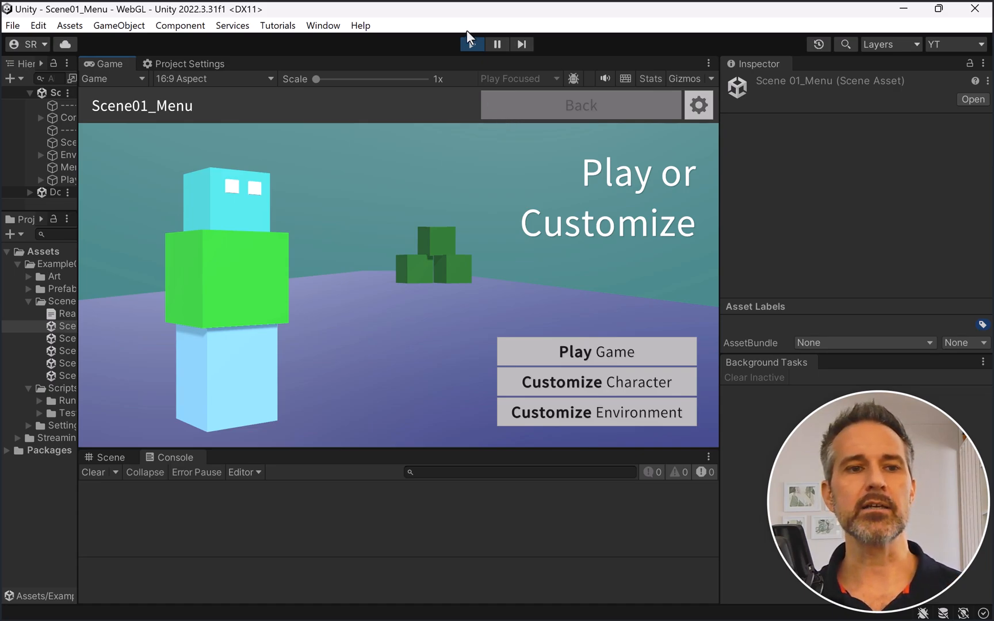
Step: Stop Play Mode, open Scene04_Game from the Project window, and play it
left_click(471, 44)
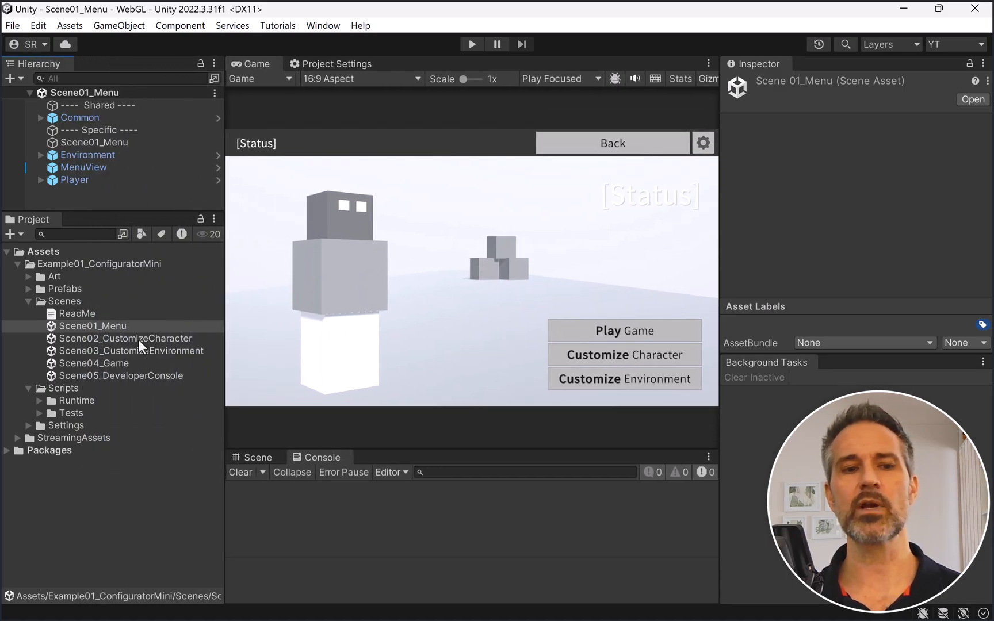
mouse_move(126, 372)
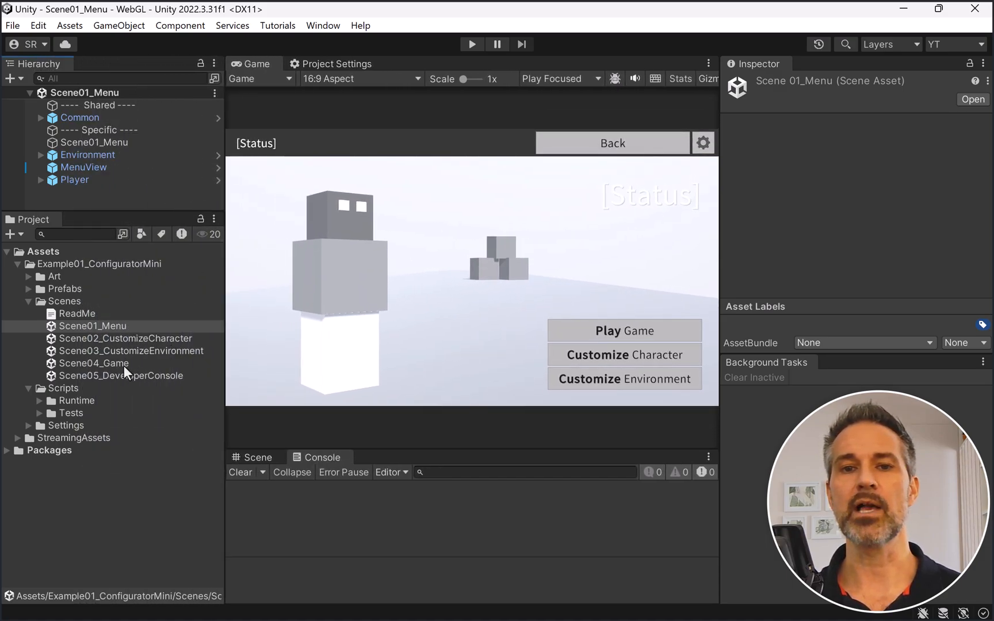
double_click(93, 363)
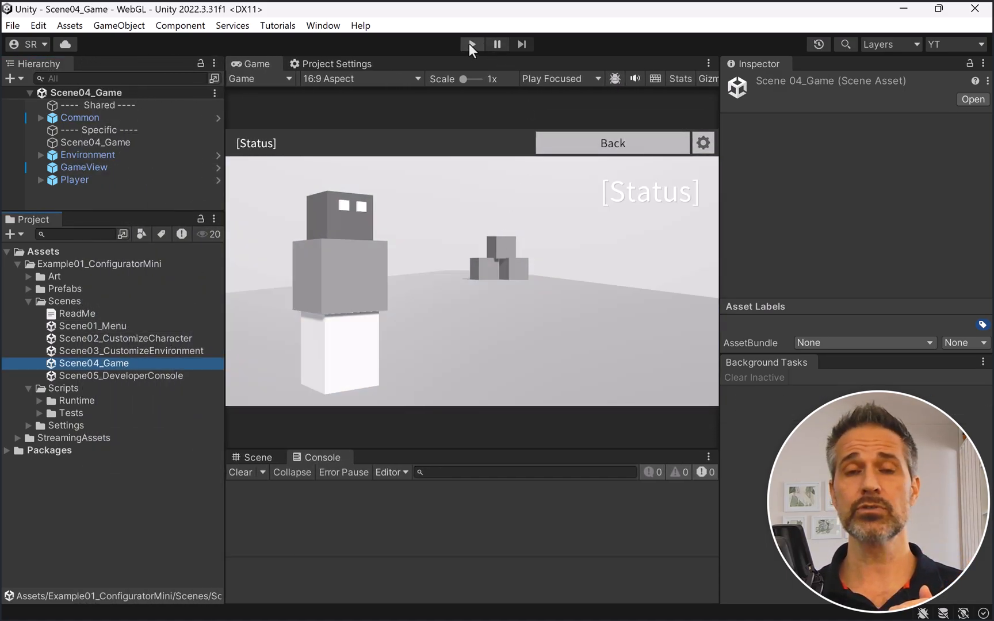
left_click(472, 43)
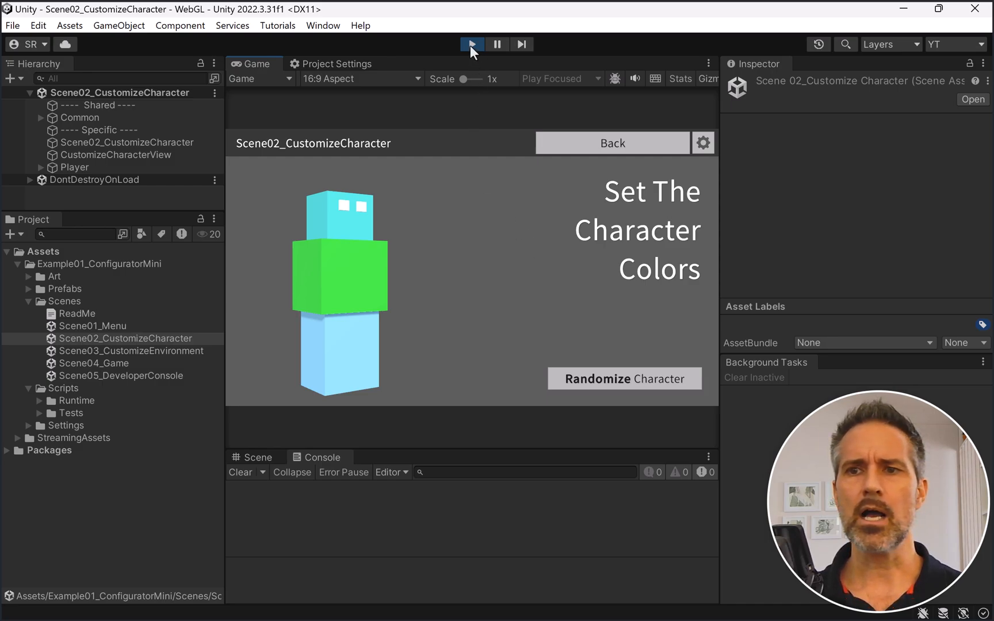
Step: Stop the running scene and run all 60 Edit Mode tests in the Test Runner
left_click(471, 44)
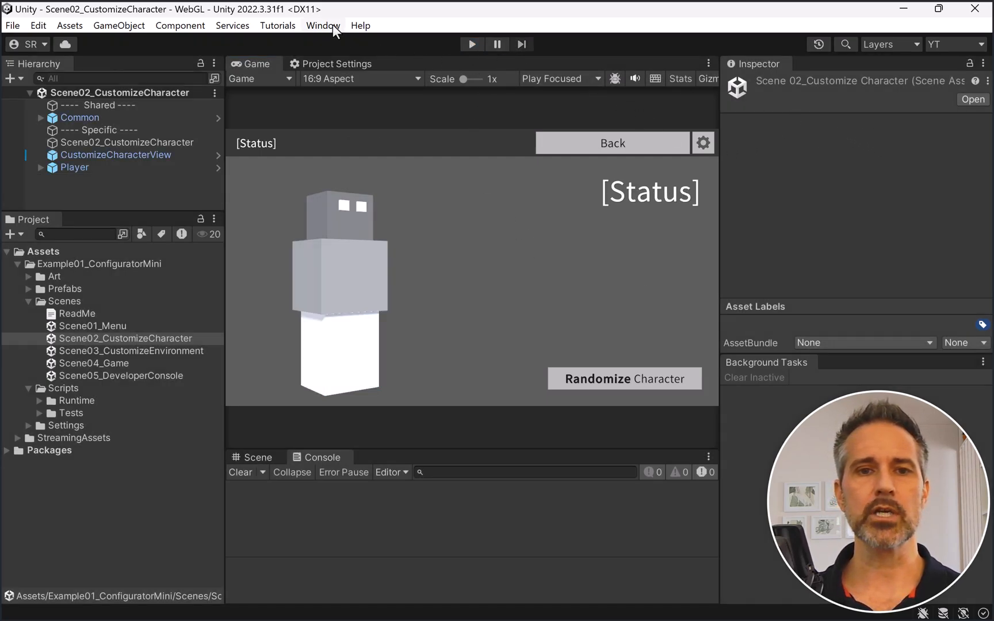
left_click(322, 25)
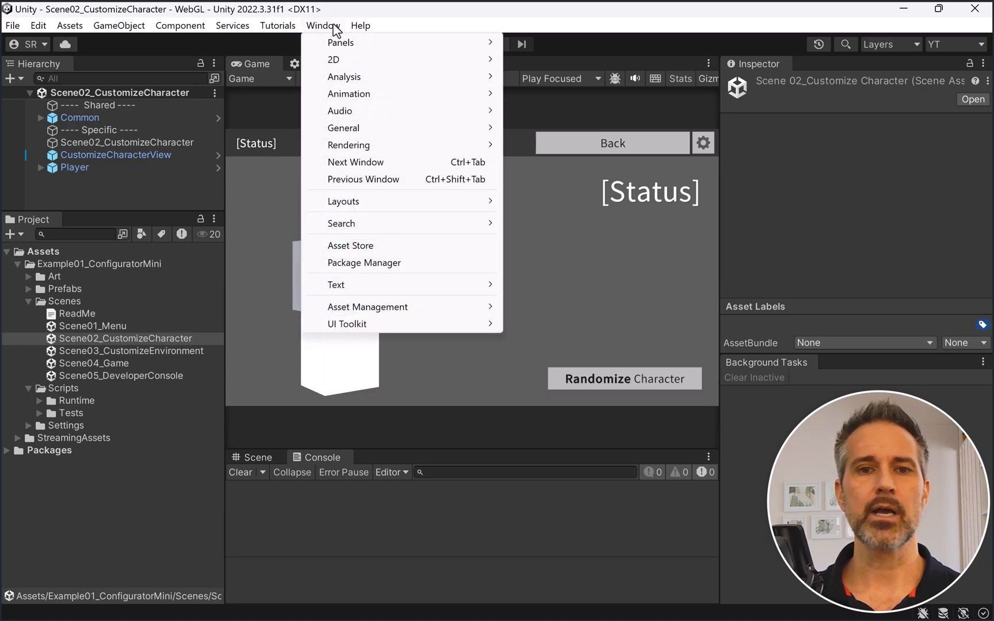
mouse_move(348, 145)
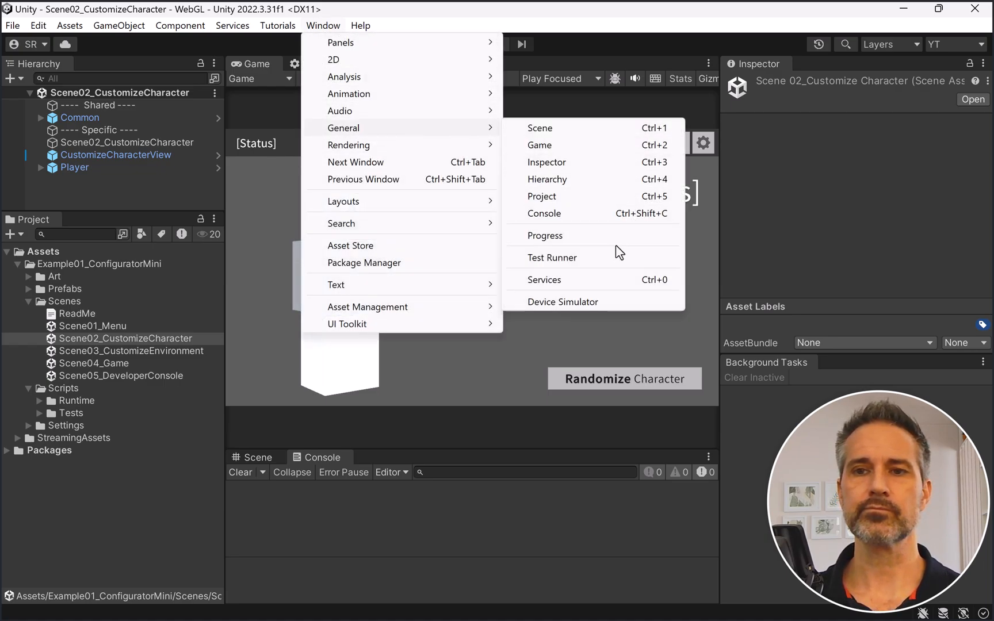
left_click(551, 257)
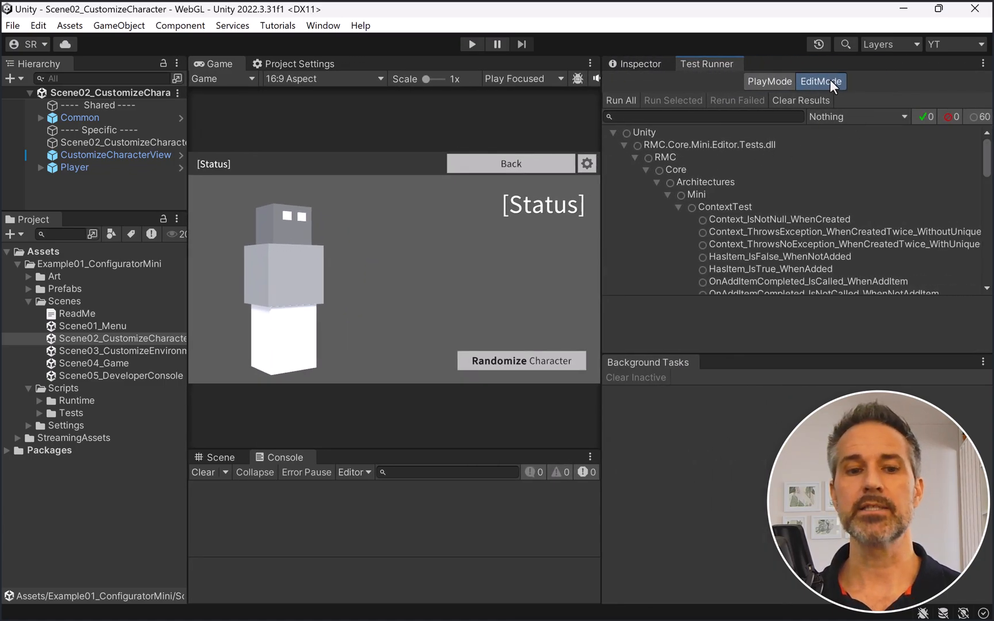
left_click(620, 100)
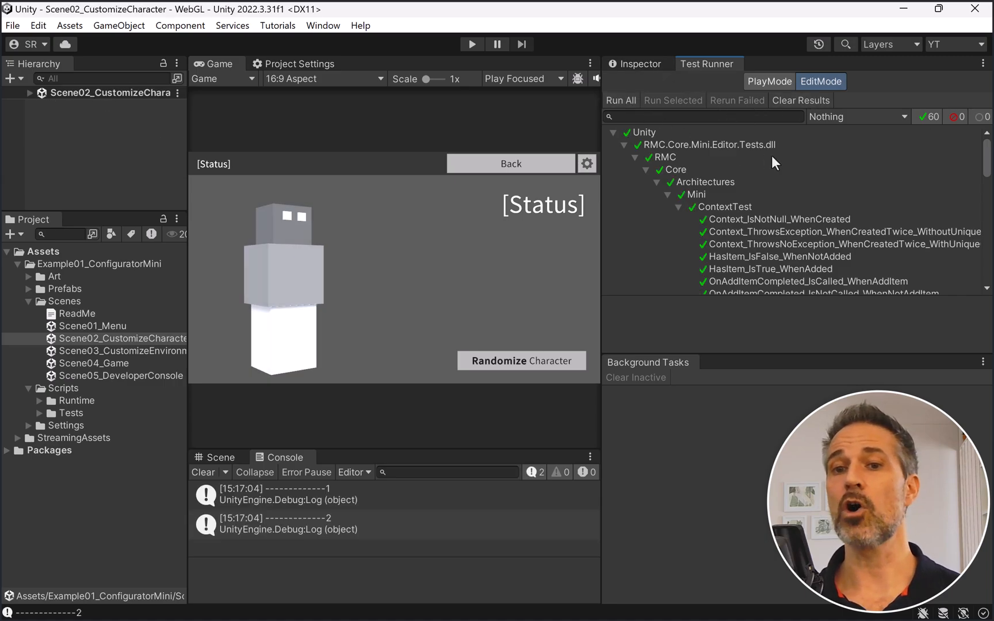
mouse_move(802, 197)
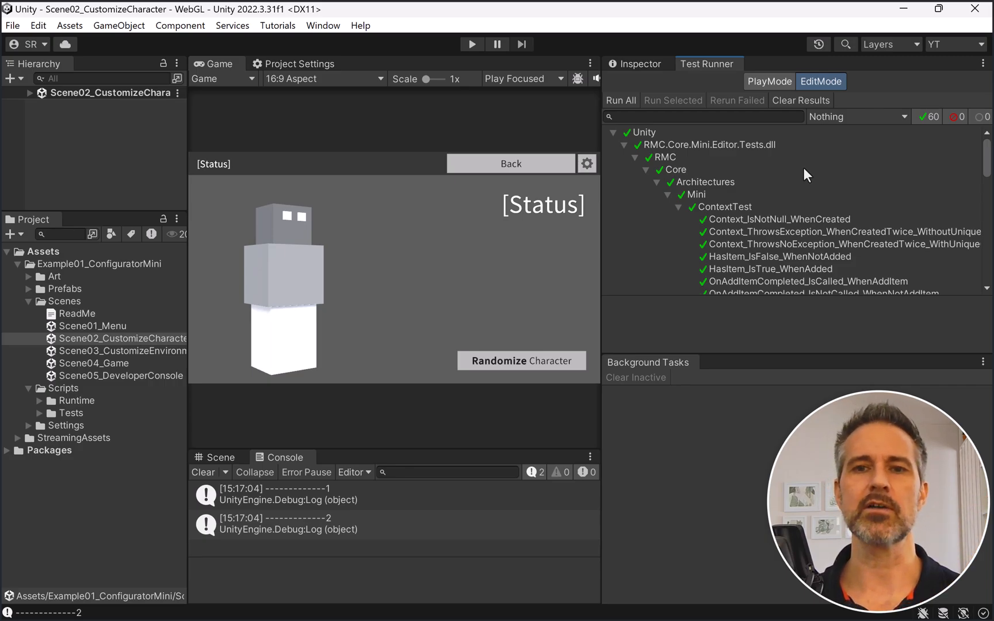
mouse_move(798, 175)
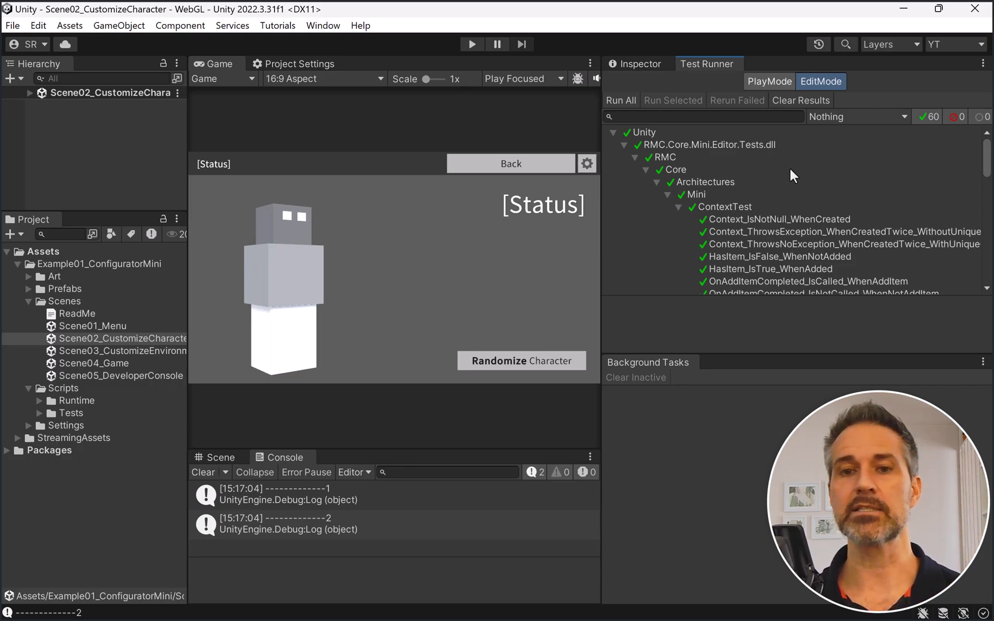
mouse_move(647, 176)
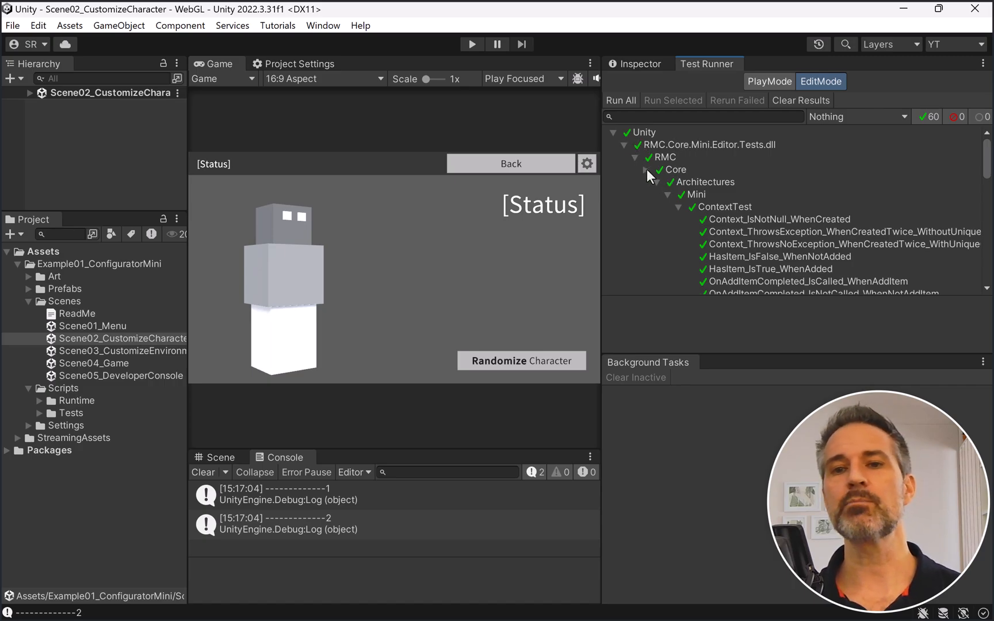
Step: Run all play mode tests in Test Runner and review the 23 passing results
left_click(769, 81)
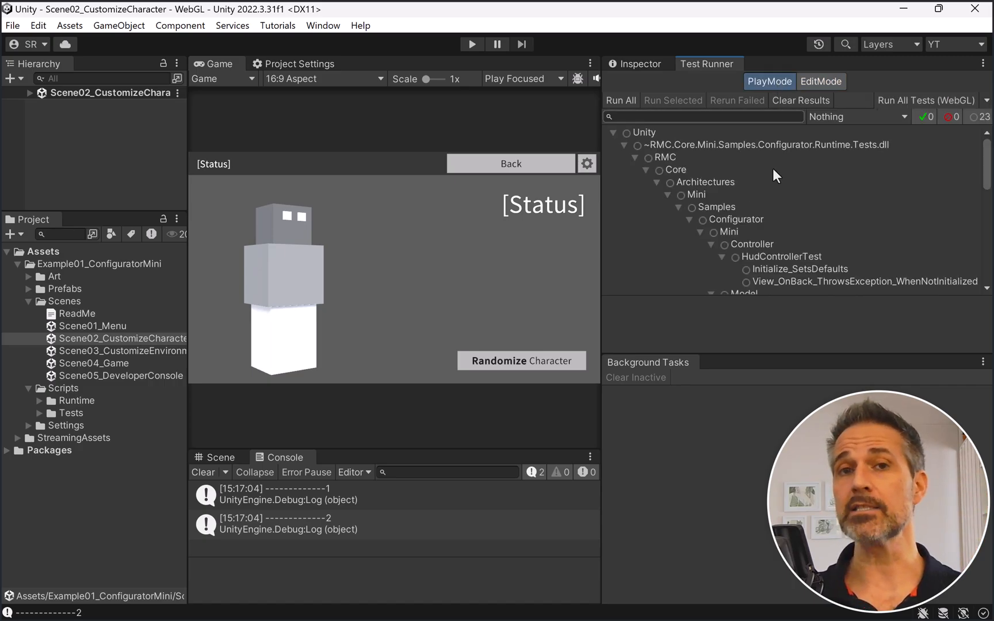
mouse_move(777, 180)
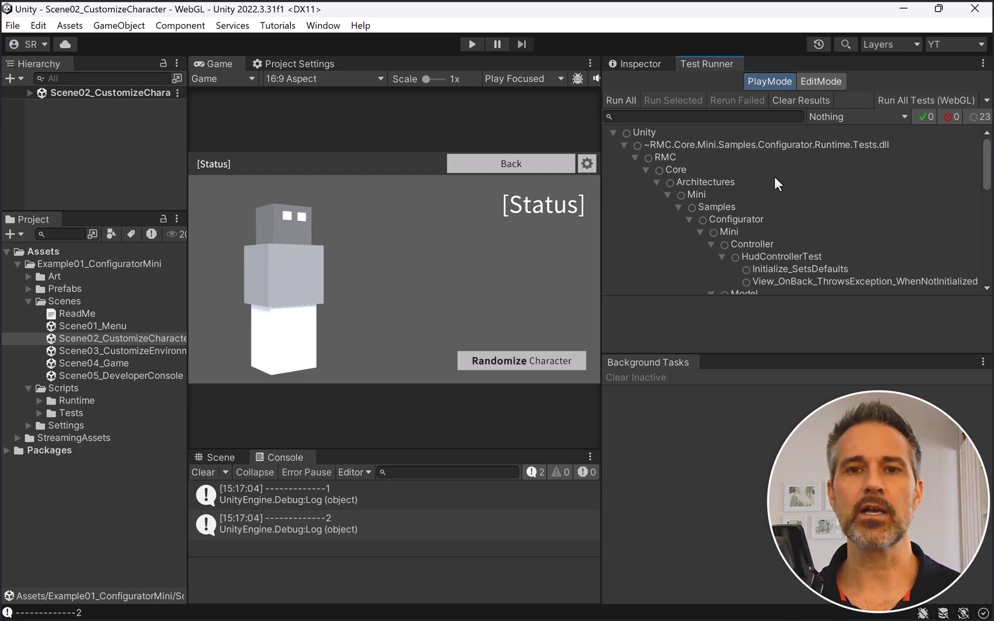
mouse_move(503, 61)
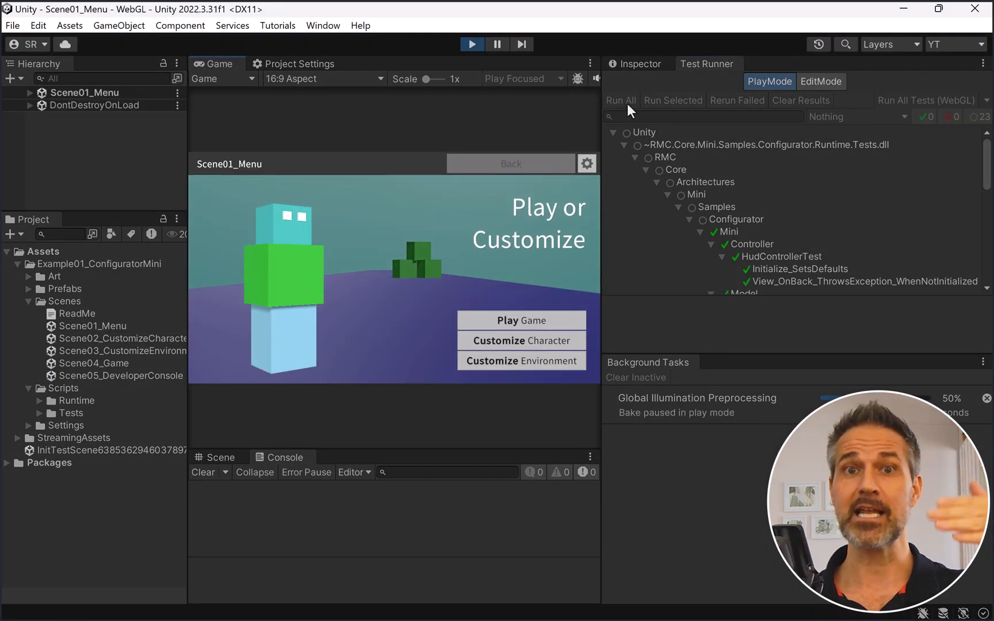
left_click(520, 360)
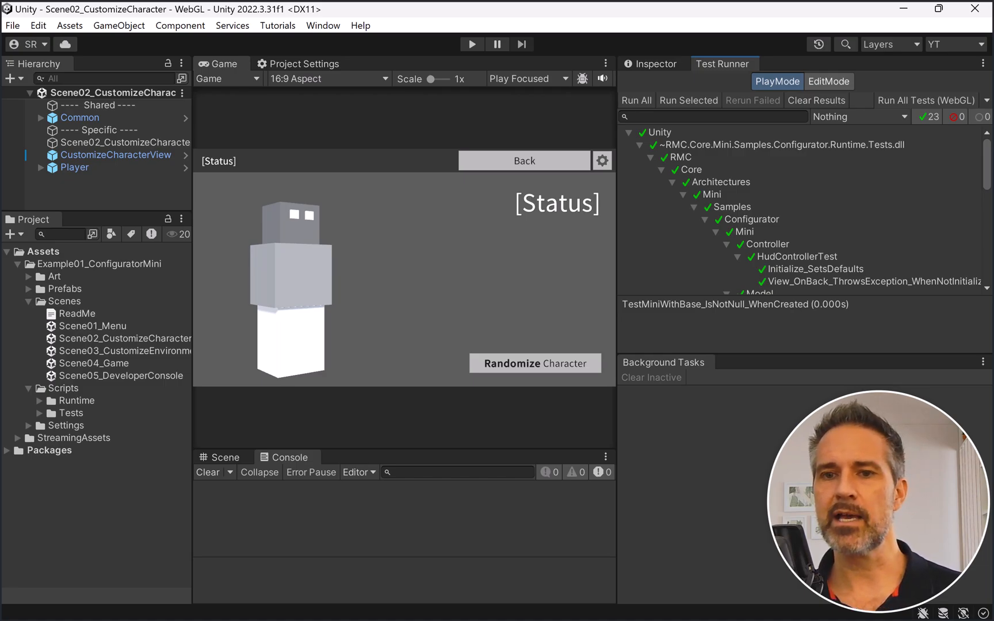
scroll("down", 3)
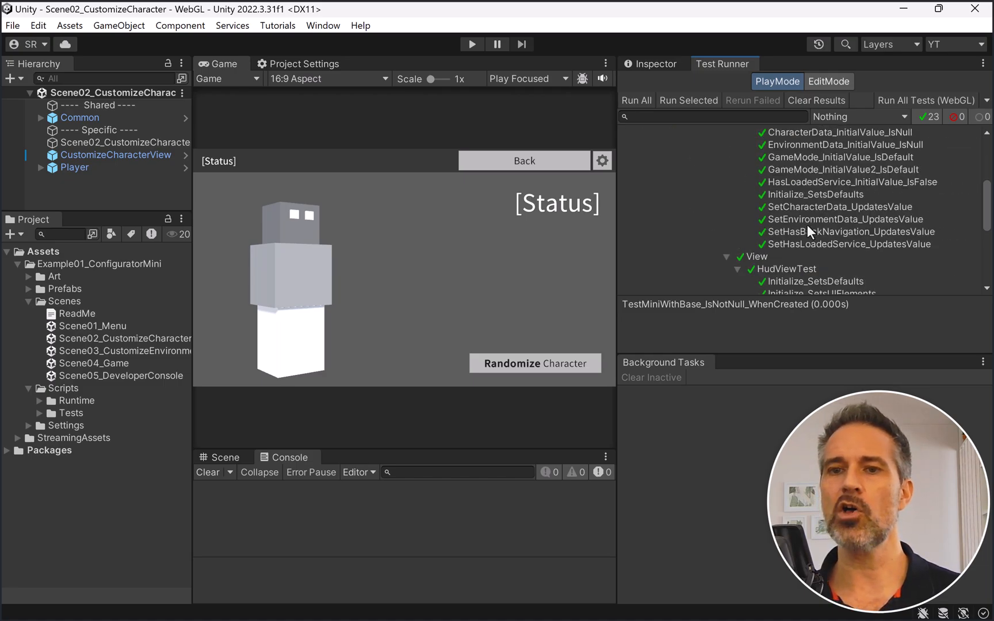
scroll("down", 3)
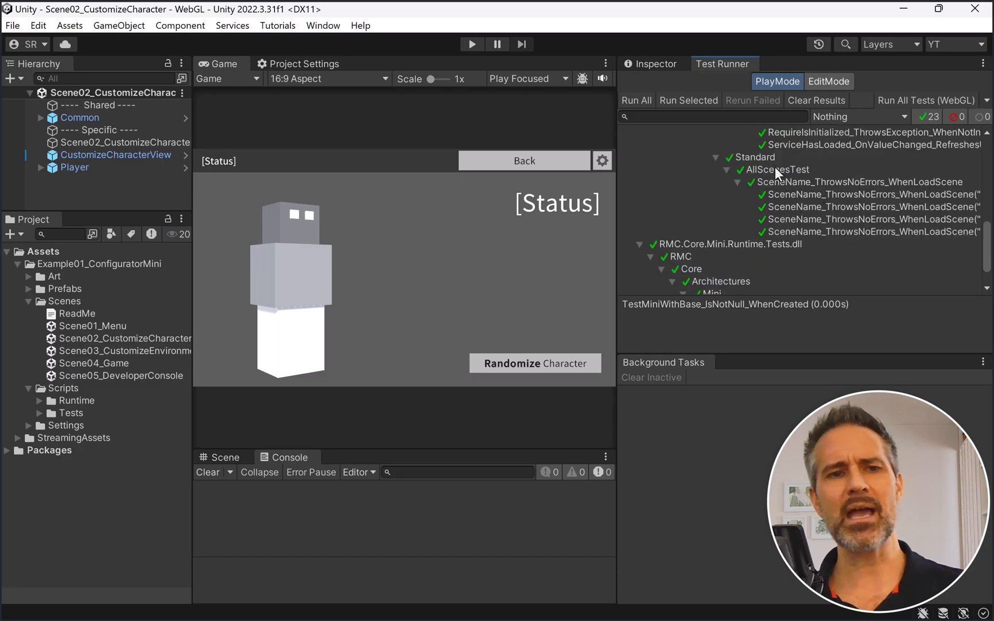
mouse_move(224, 212)
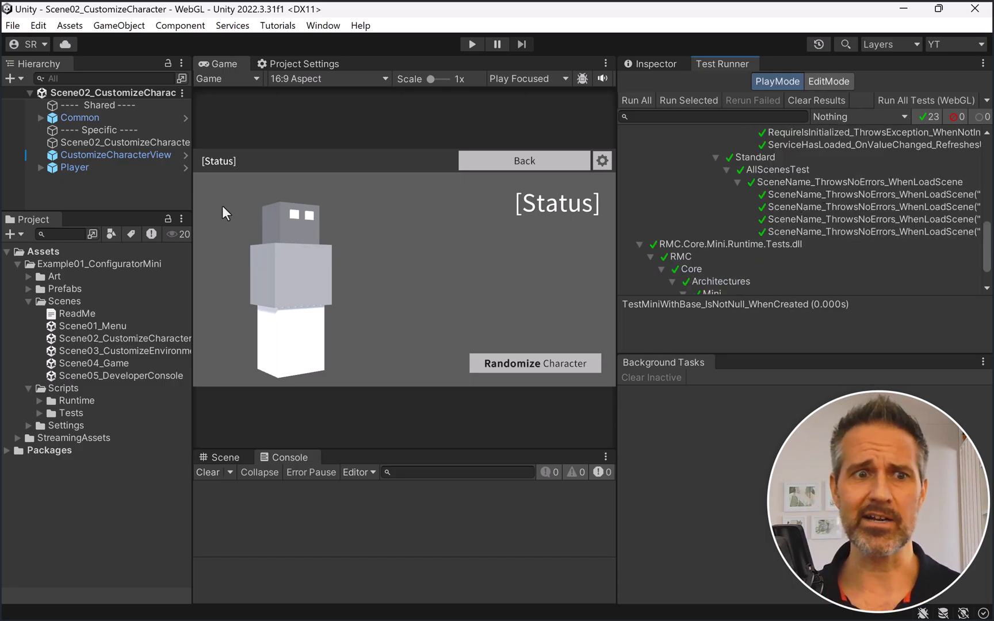
mouse_move(175, 210)
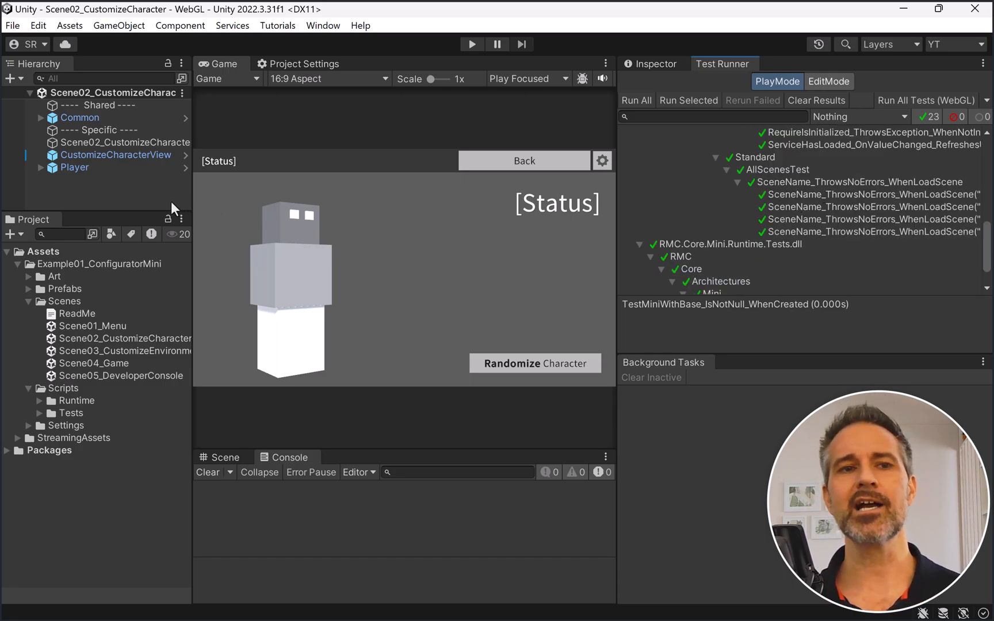
mouse_move(107, 98)
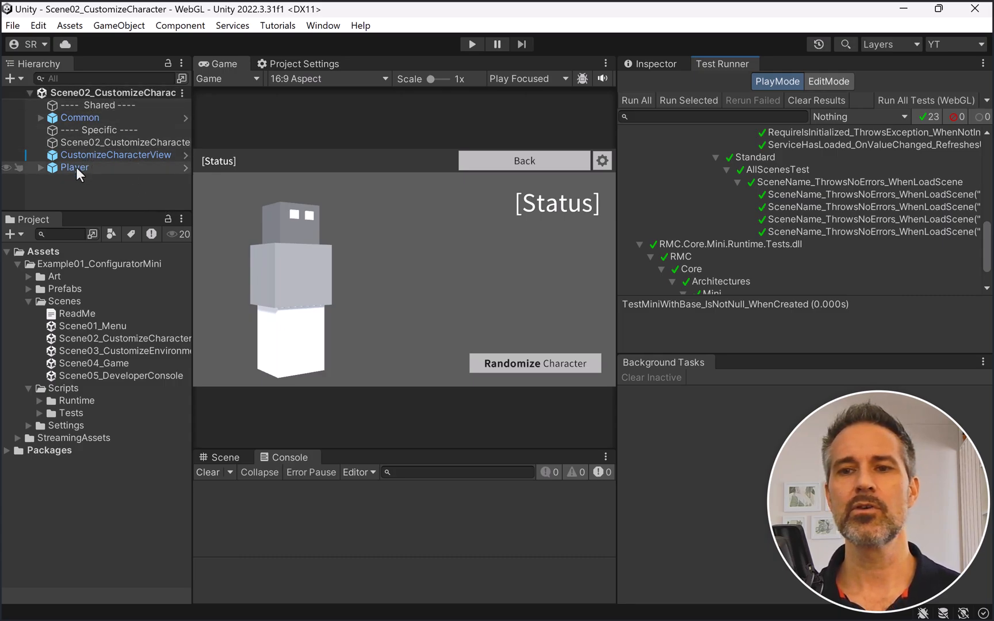
Step: Clear Scene02_CustomizeCharacter's Hud View reference to None and play the scene
left_click(125, 142)
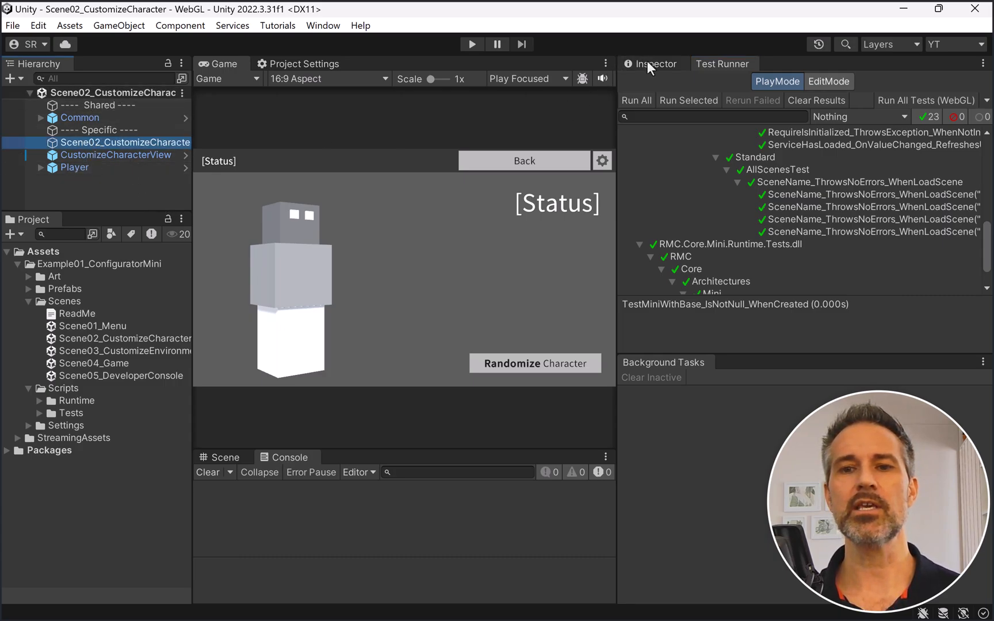
left_click(651, 63)
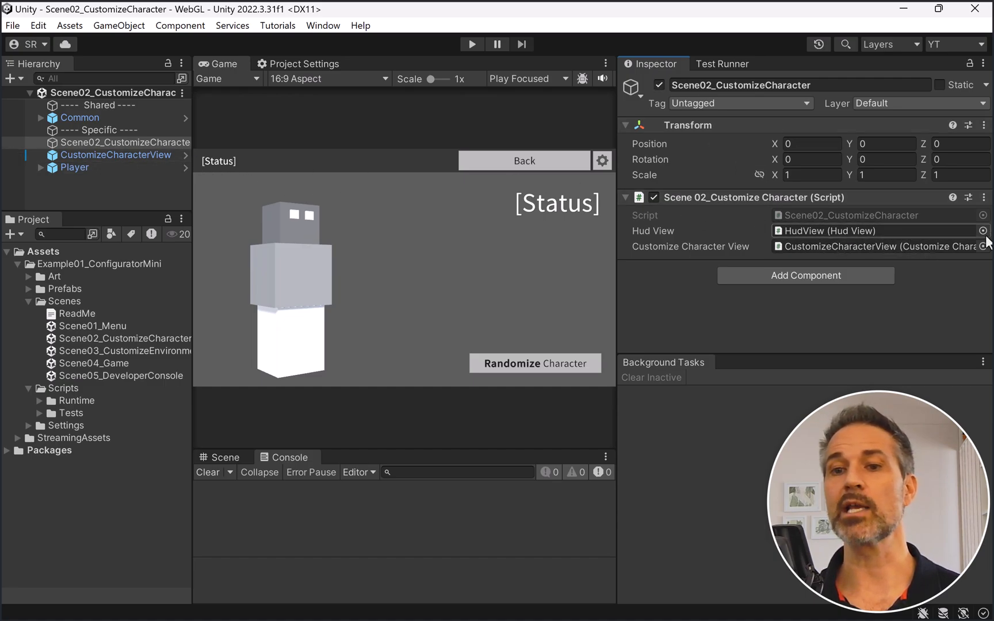
left_click(984, 231)
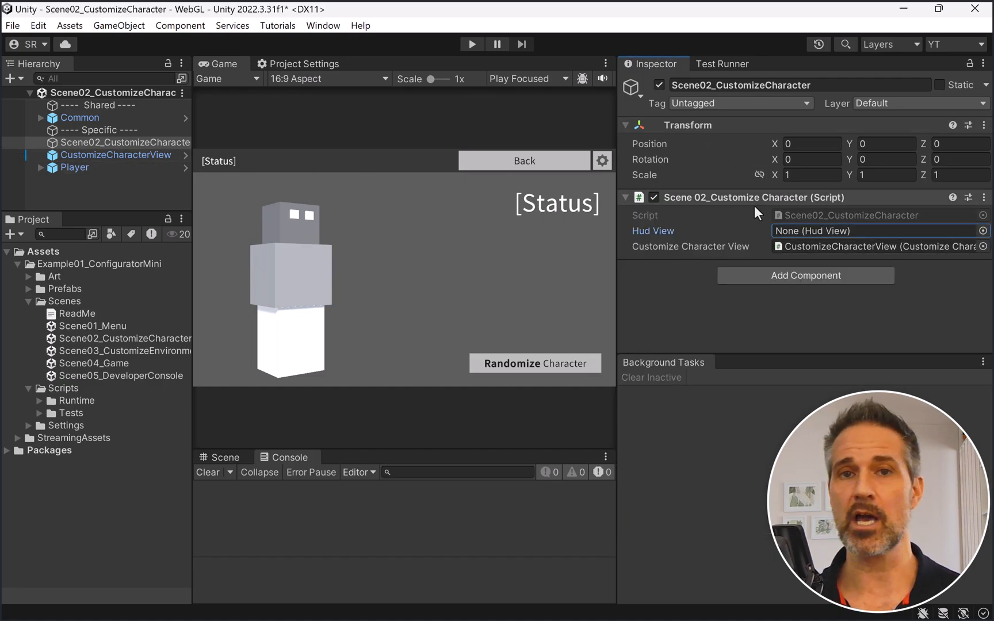
mouse_move(852, 269)
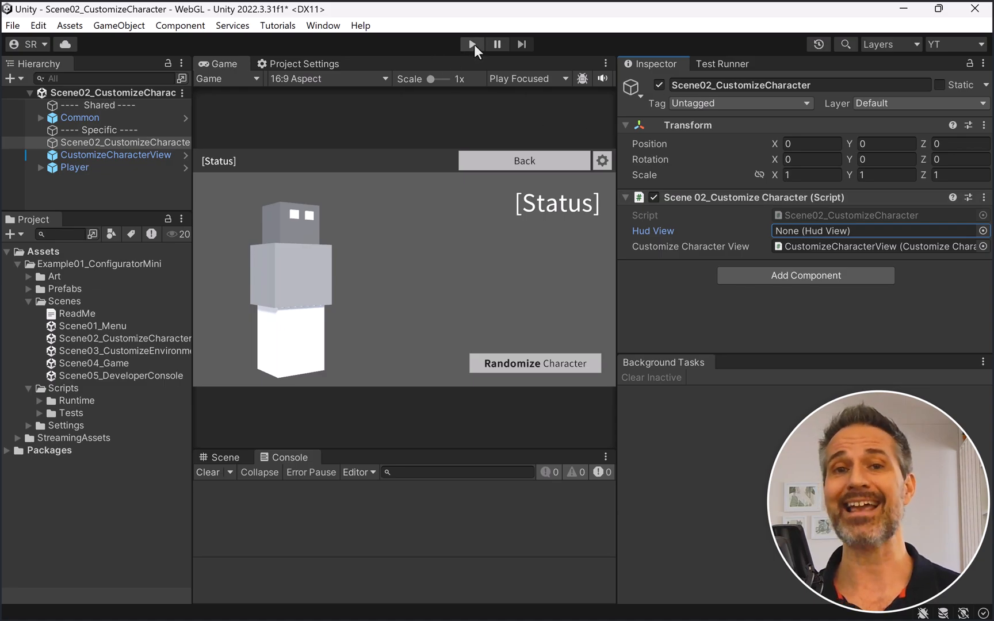
left_click(471, 43)
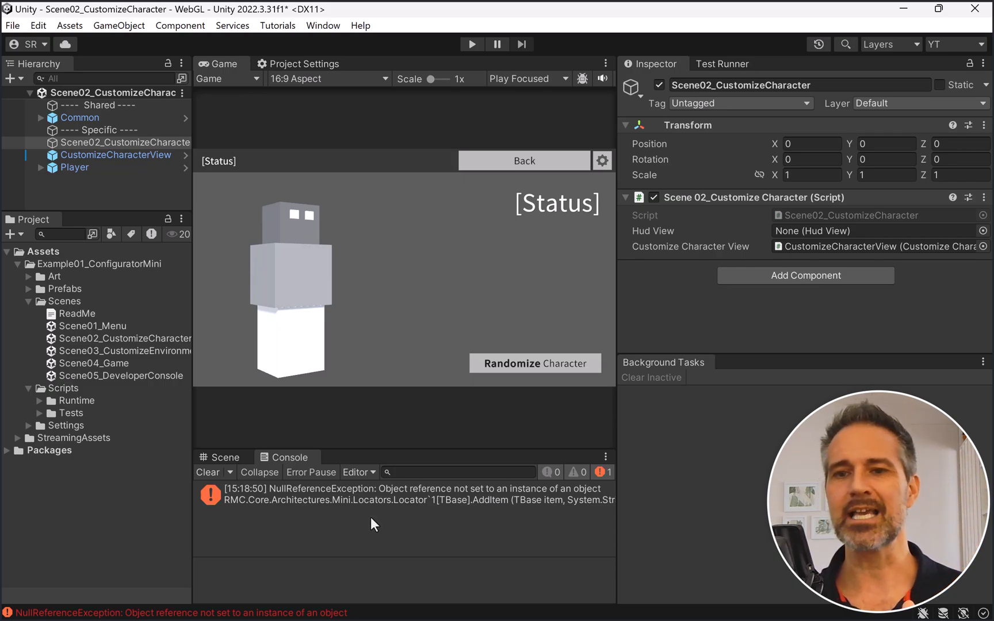
Step: Rerun the SceneName_ThrowsNoErrors_WhenLoadScene tests without saving and inspect the failing Scene02 test
left_click(721, 63)
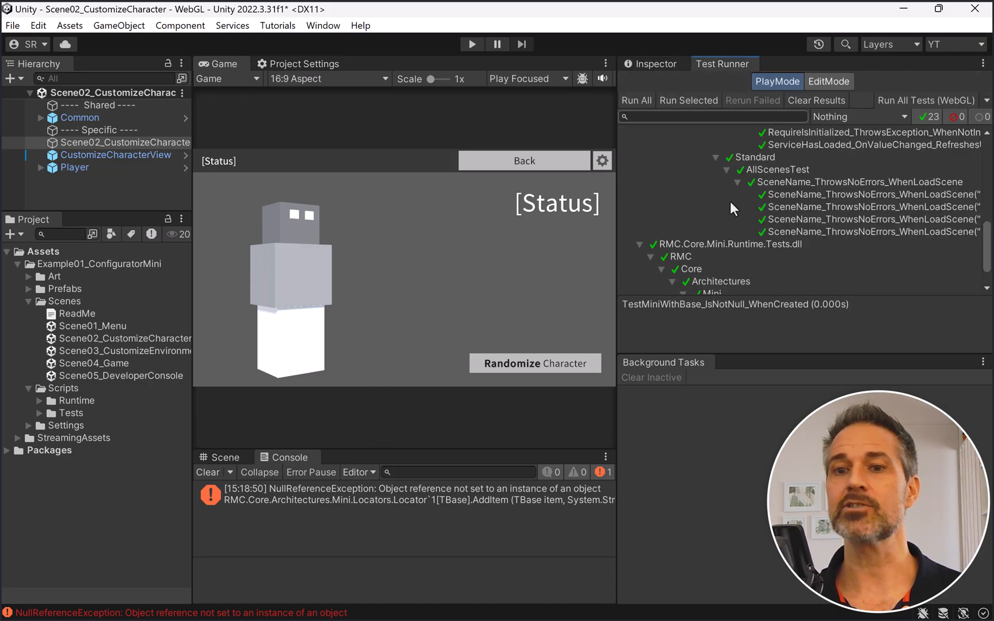
left_click(207, 472)
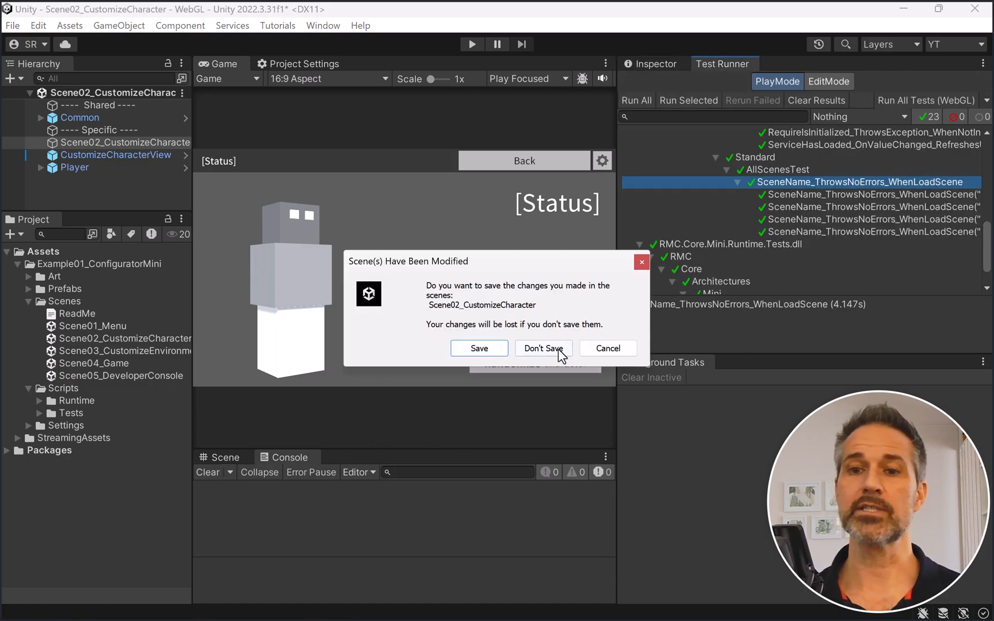
left_click(542, 348)
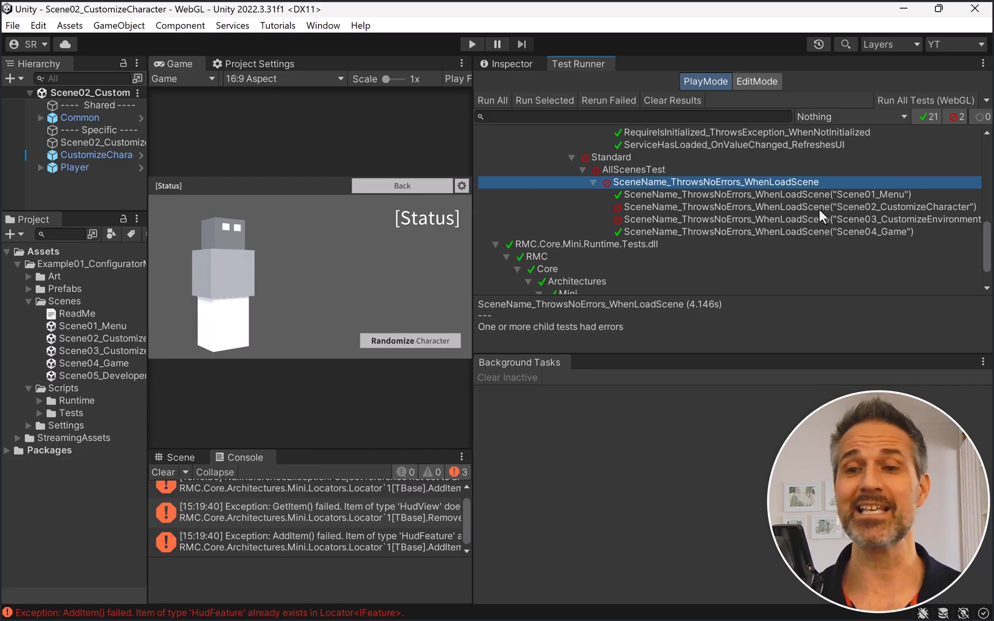
left_click(760, 206)
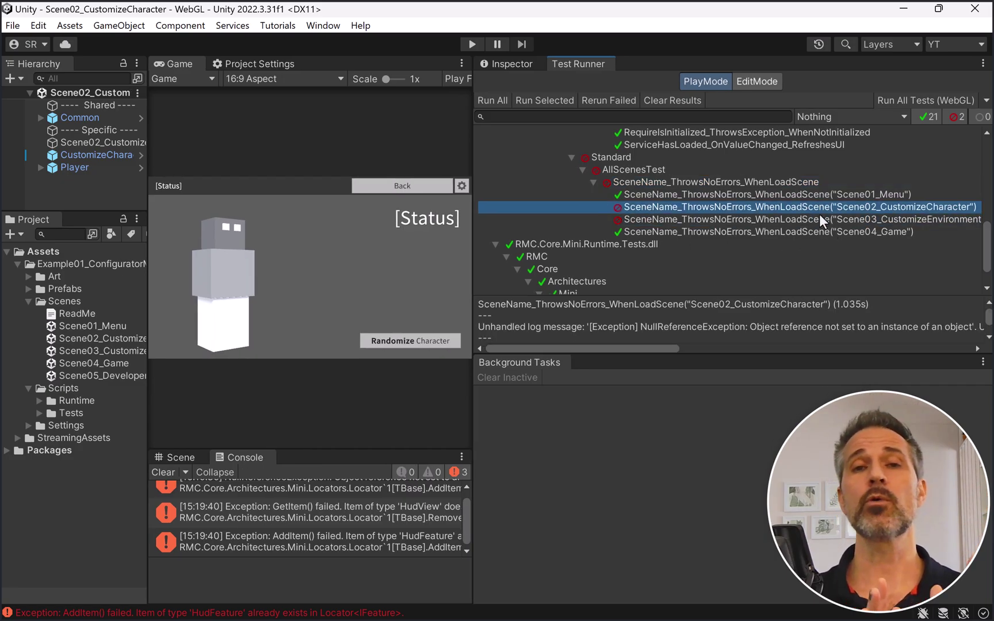